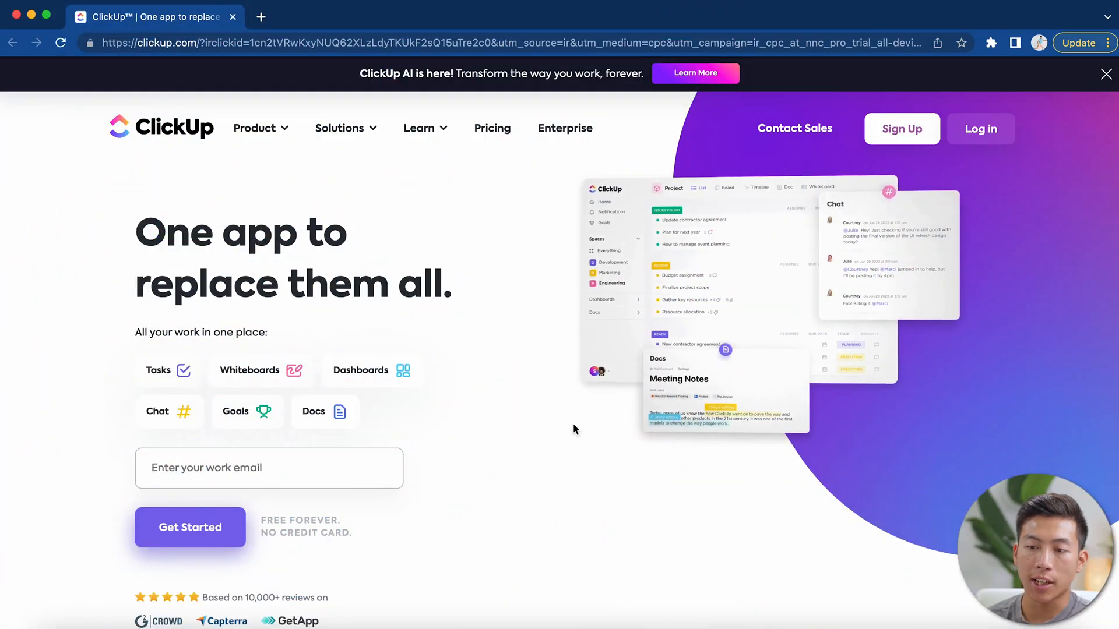
- Submit a work email for signup and choose single sign-on with Google
{"action": "left_click", "coordinate": [1106, 74]}
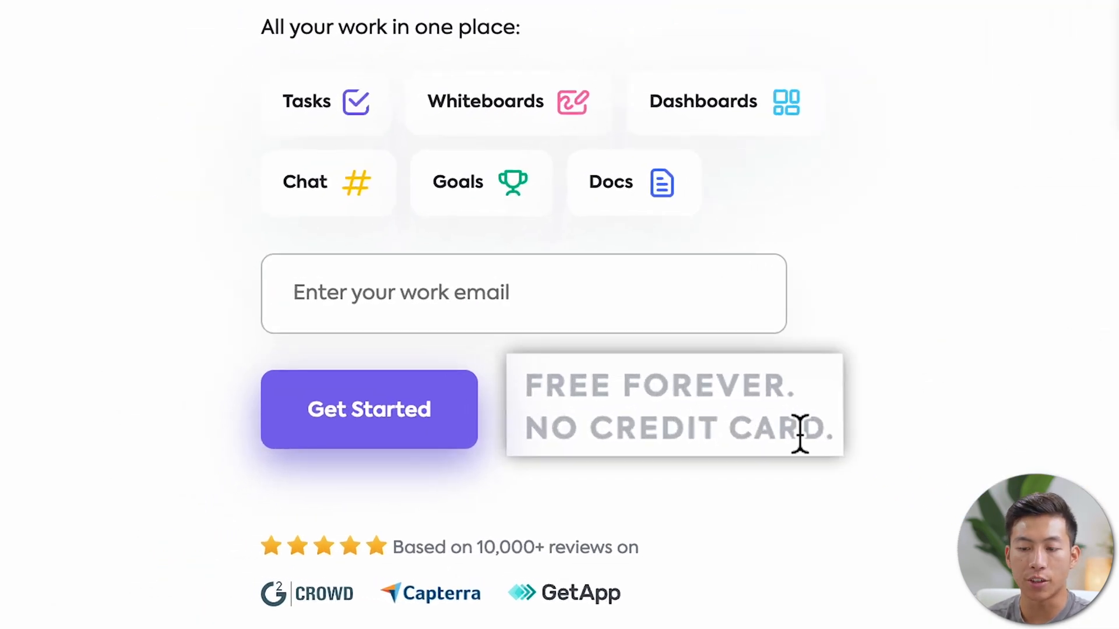
{"action": "left_click", "coordinate": [524, 292]}
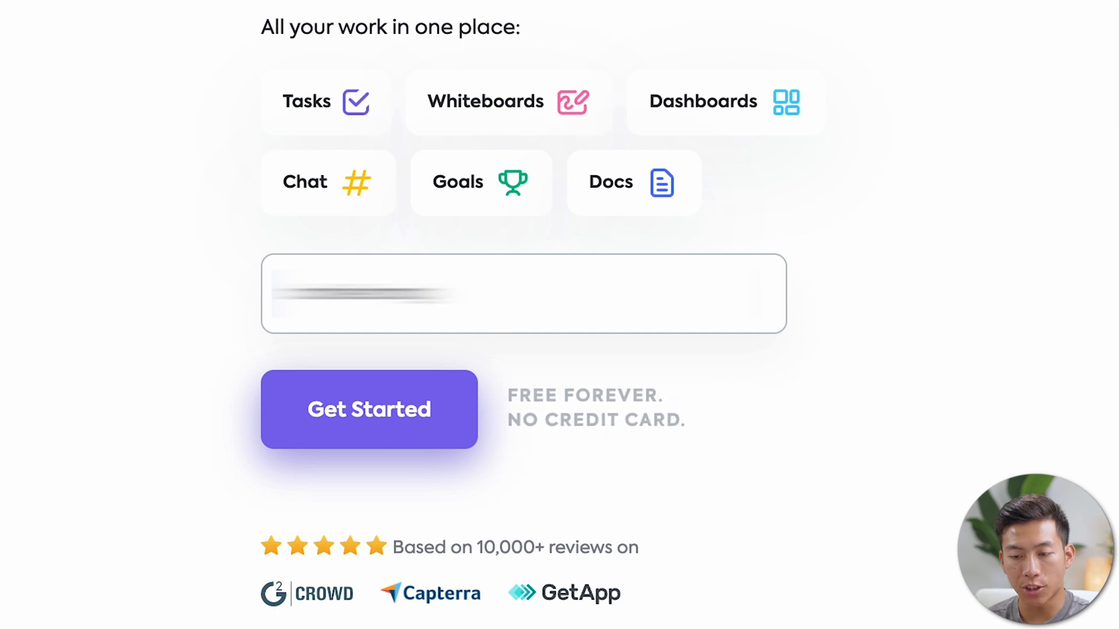
{"action": "left_click", "coordinate": [369, 409]}
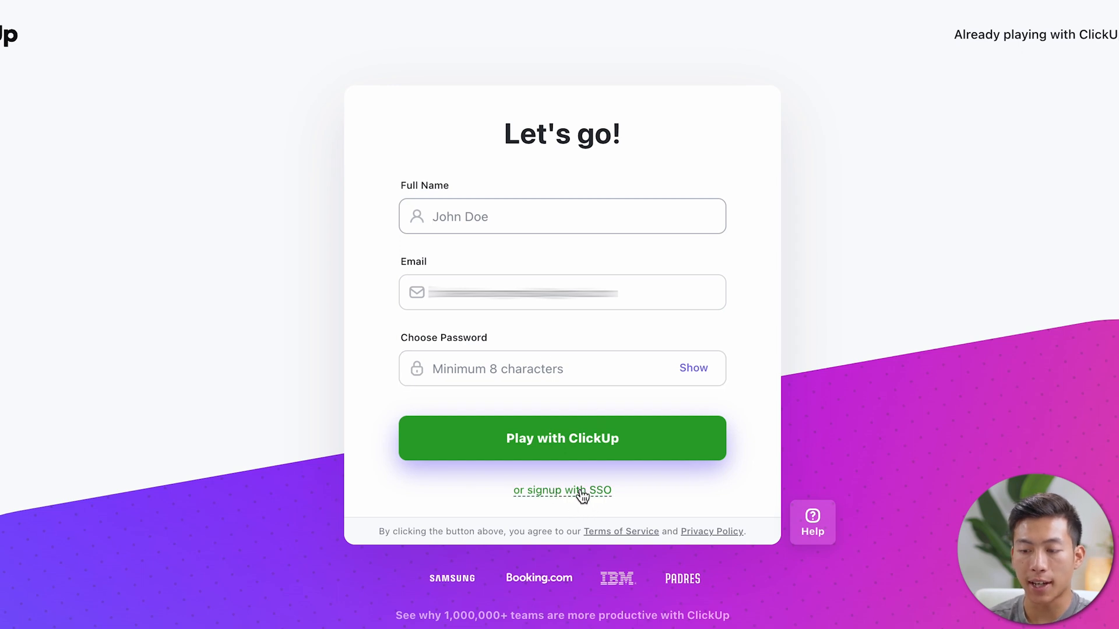
{"action": "left_click", "coordinate": [562, 490]}
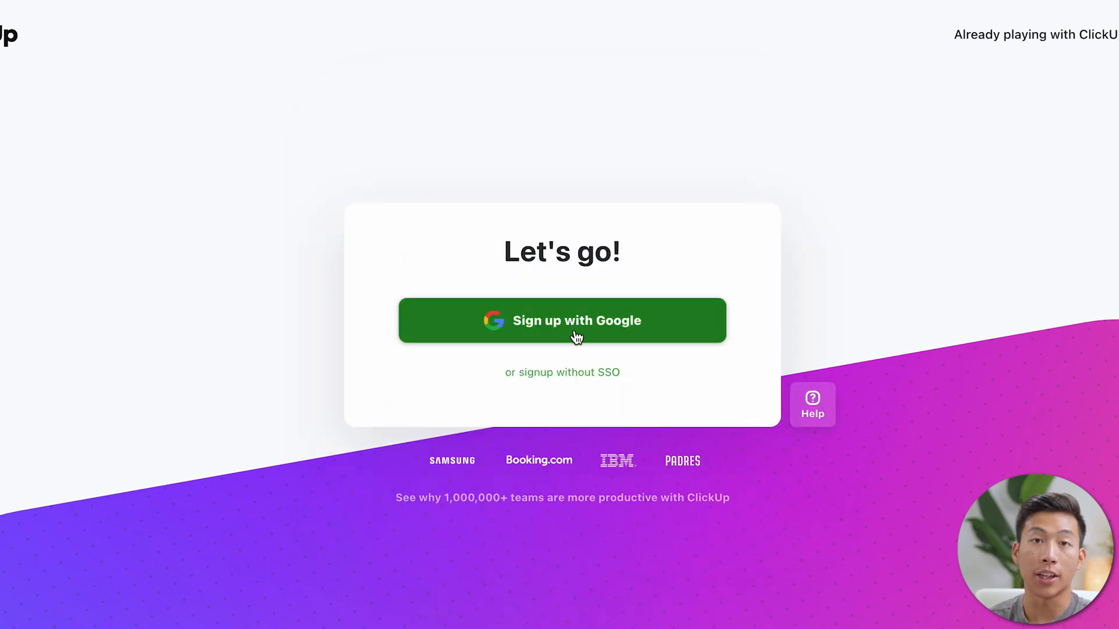
{"action": "left_click", "coordinate": [562, 320]}
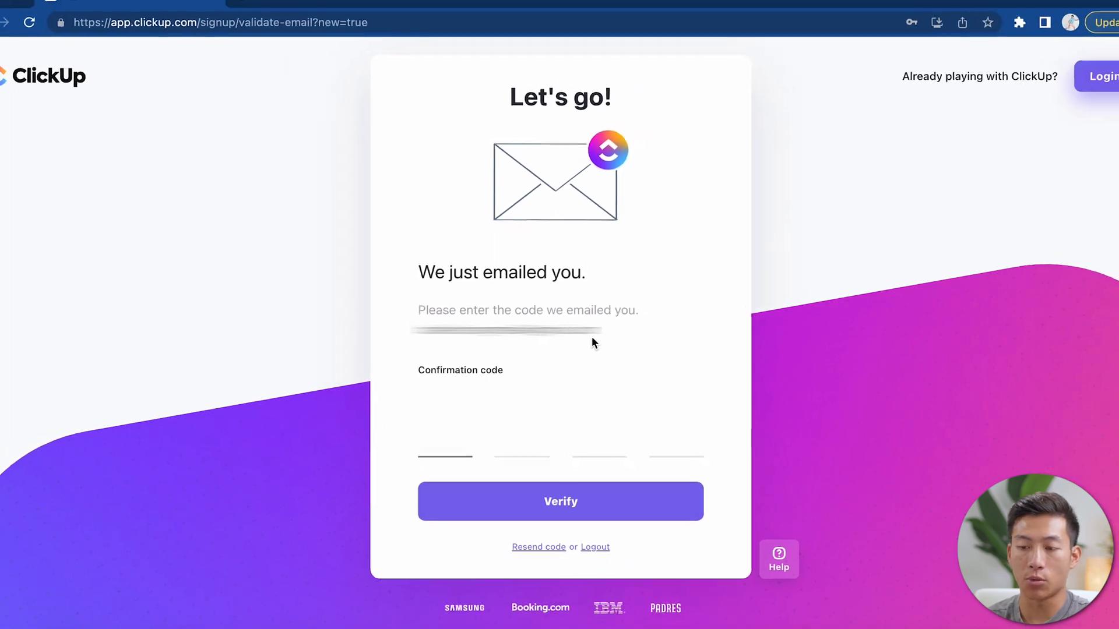
- Verify the confirmation code and accept the suggested workspace name and default theme
{"action": "left_click", "coordinate": [560, 501]}
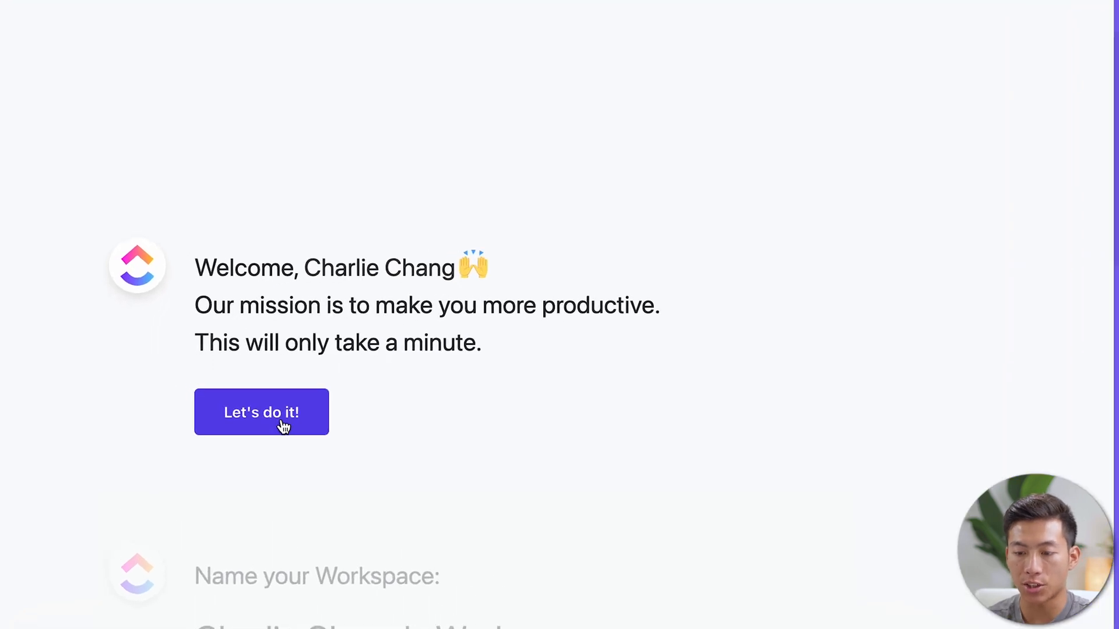
{"action": "left_click", "coordinate": [261, 412]}
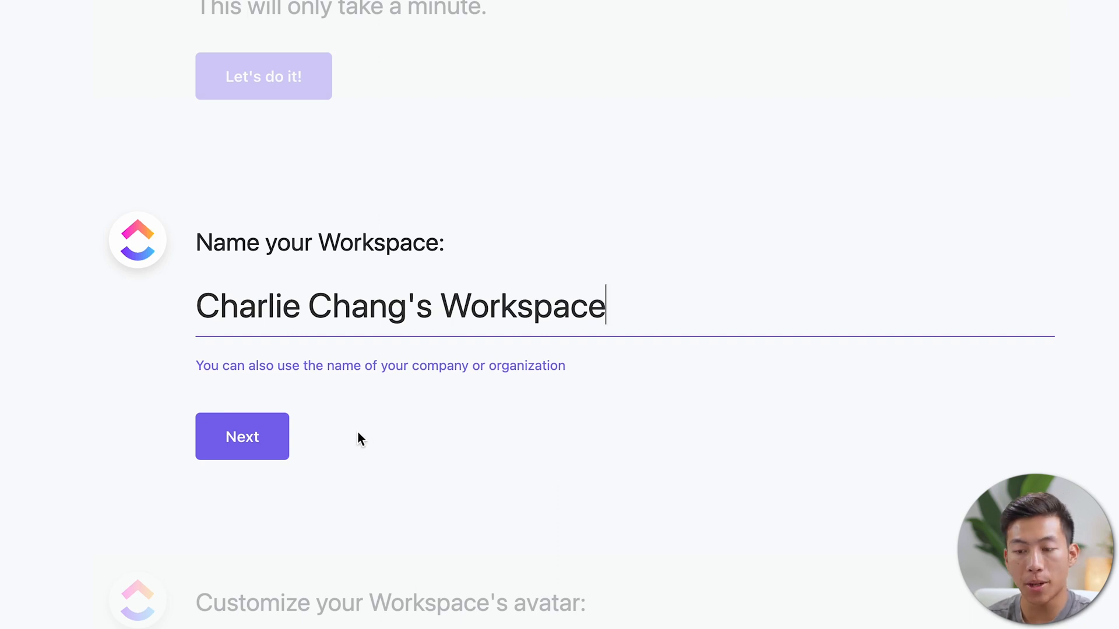
{"action": "mouse_move", "coordinate": [242, 436]}
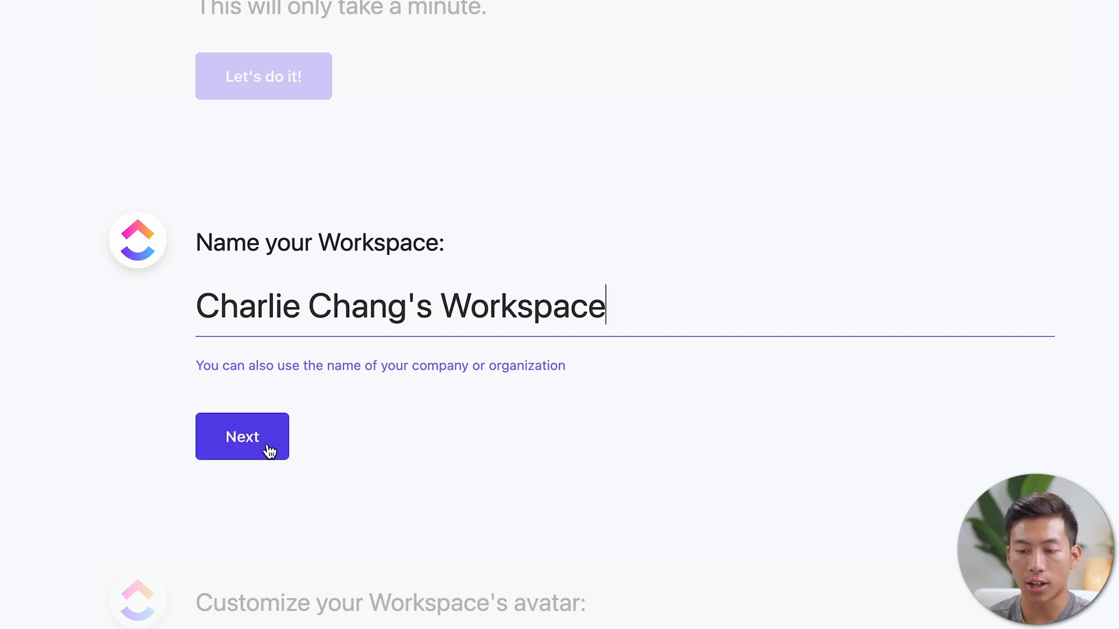
{"action": "left_click", "coordinate": [242, 436]}
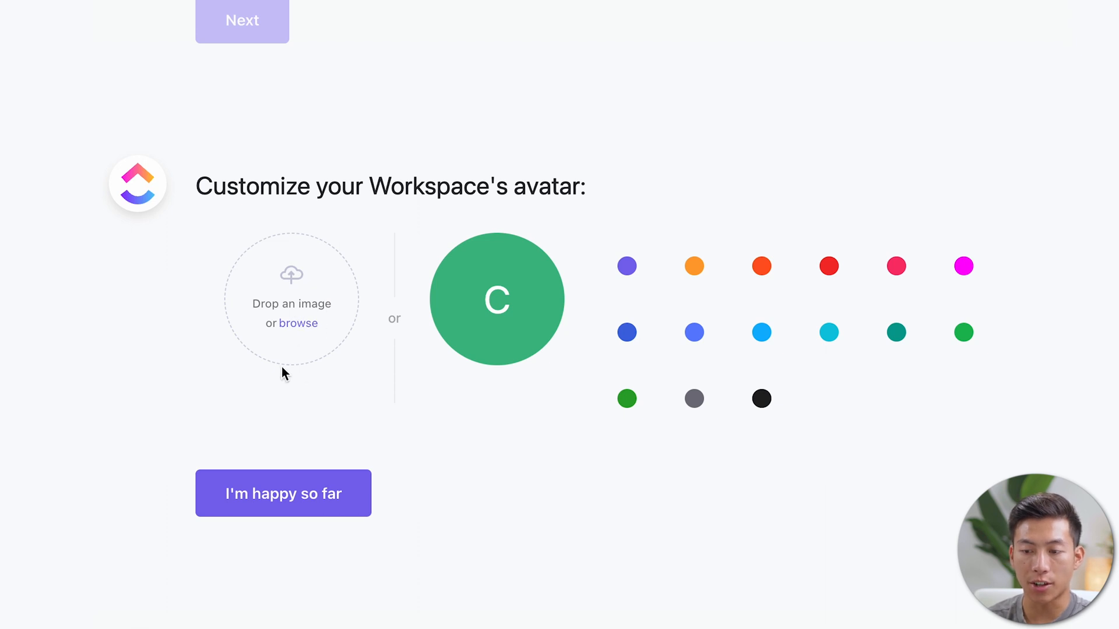
{"action": "mouse_move", "coordinate": [776, 327]}
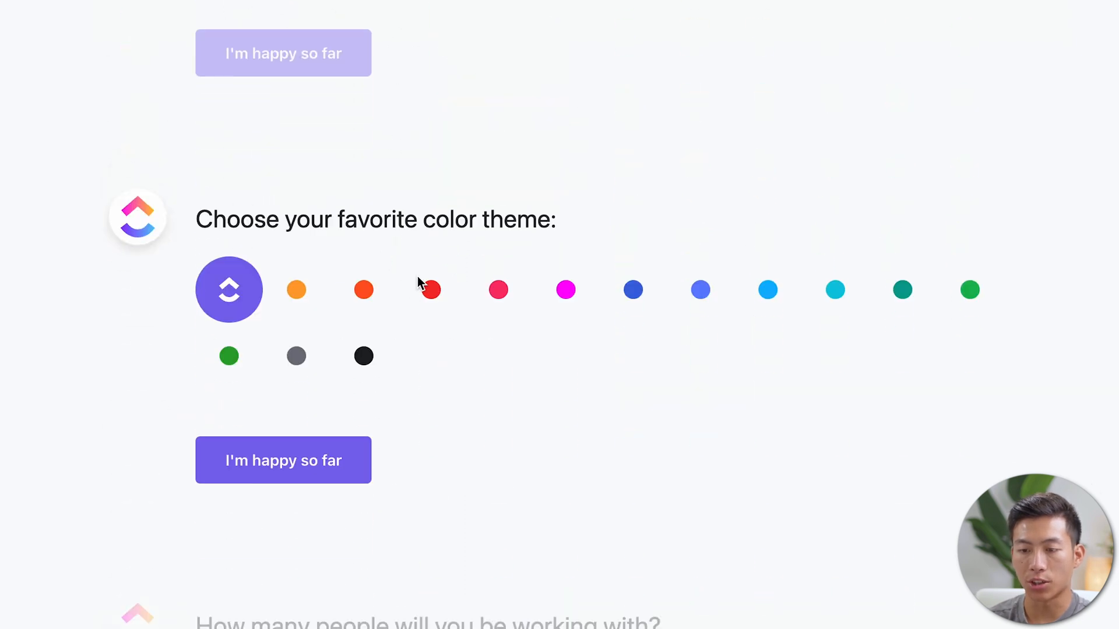
{"action": "left_click", "coordinate": [283, 461]}
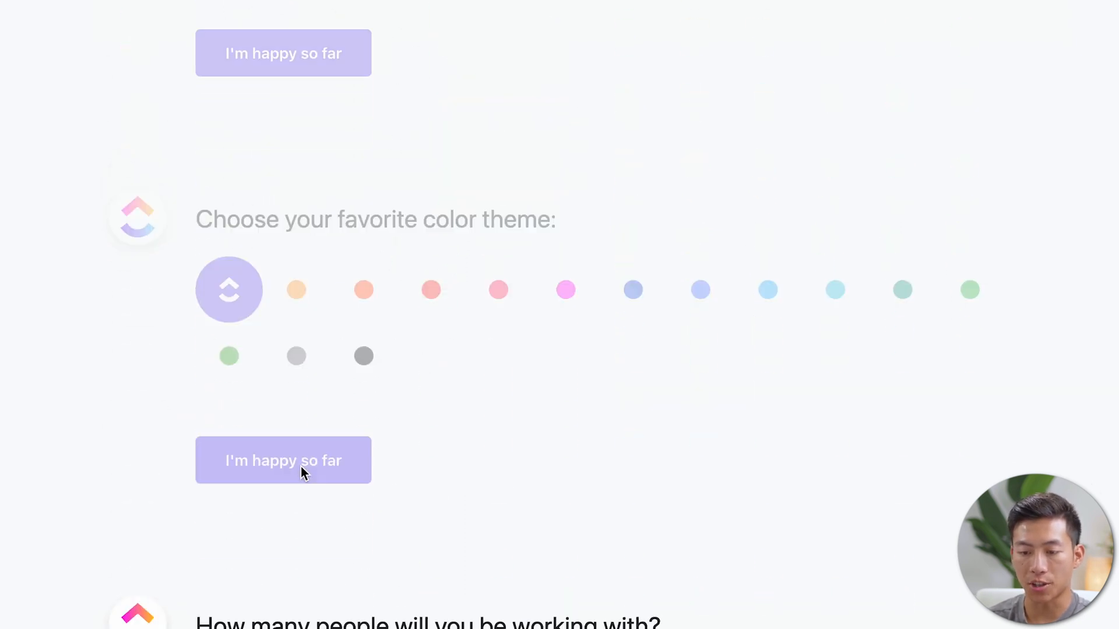
- Answer the team size question and set intended use to Personal Use
{"action": "left_click", "coordinate": [283, 460]}
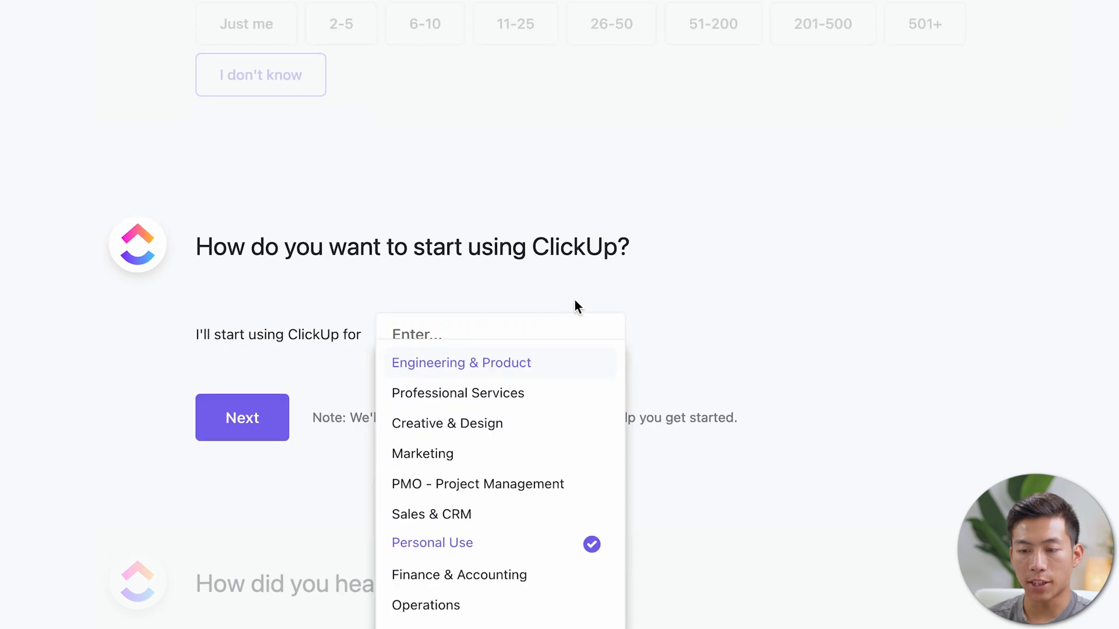
{"action": "left_click", "coordinate": [431, 542]}
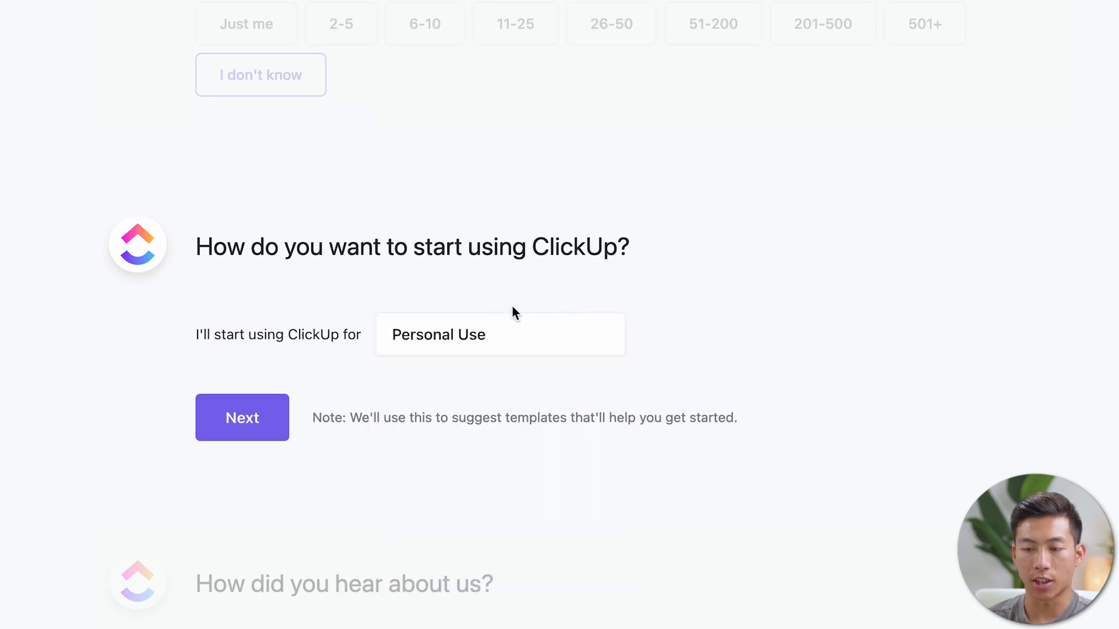
{"action": "left_click", "coordinate": [499, 334]}
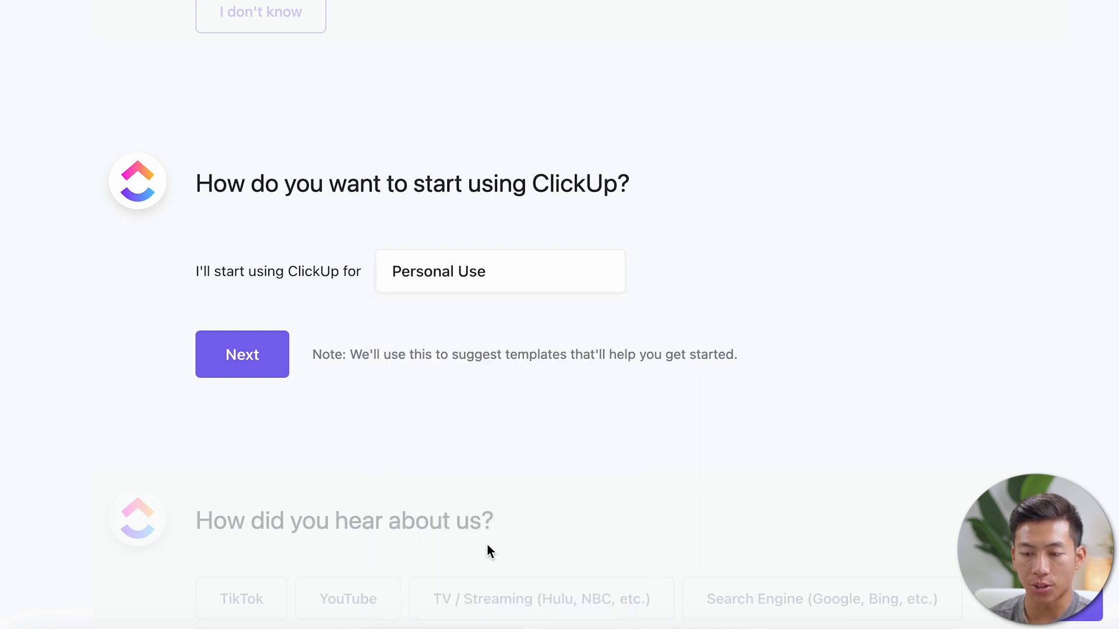
{"action": "scroll", "scroll_direction": "down", "scroll_amount": 3}
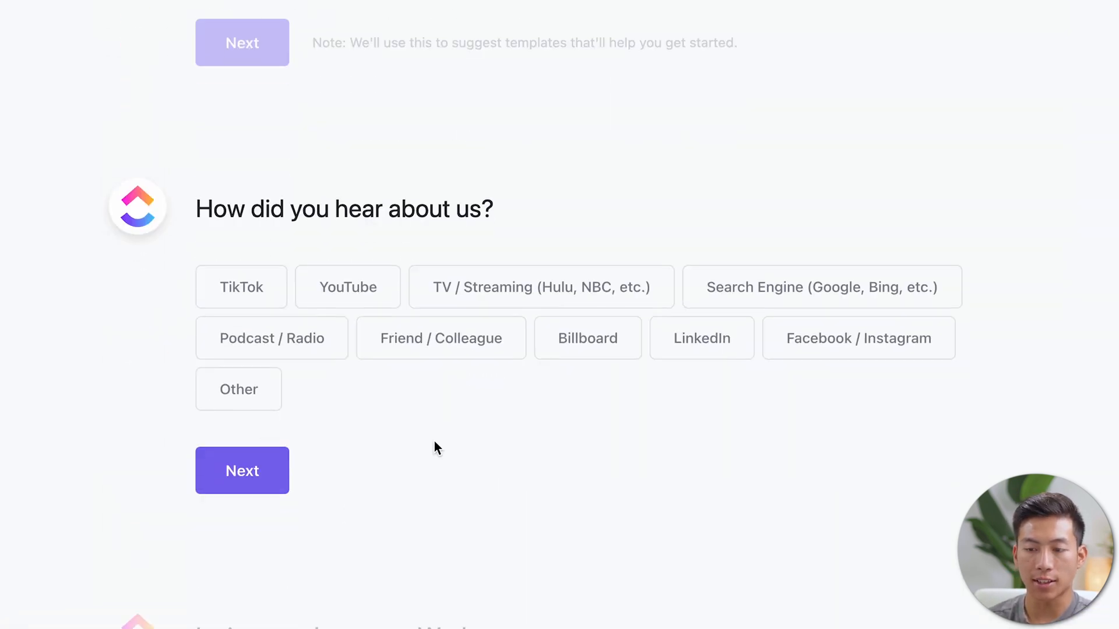
{"action": "mouse_move", "coordinate": [478, 441]}
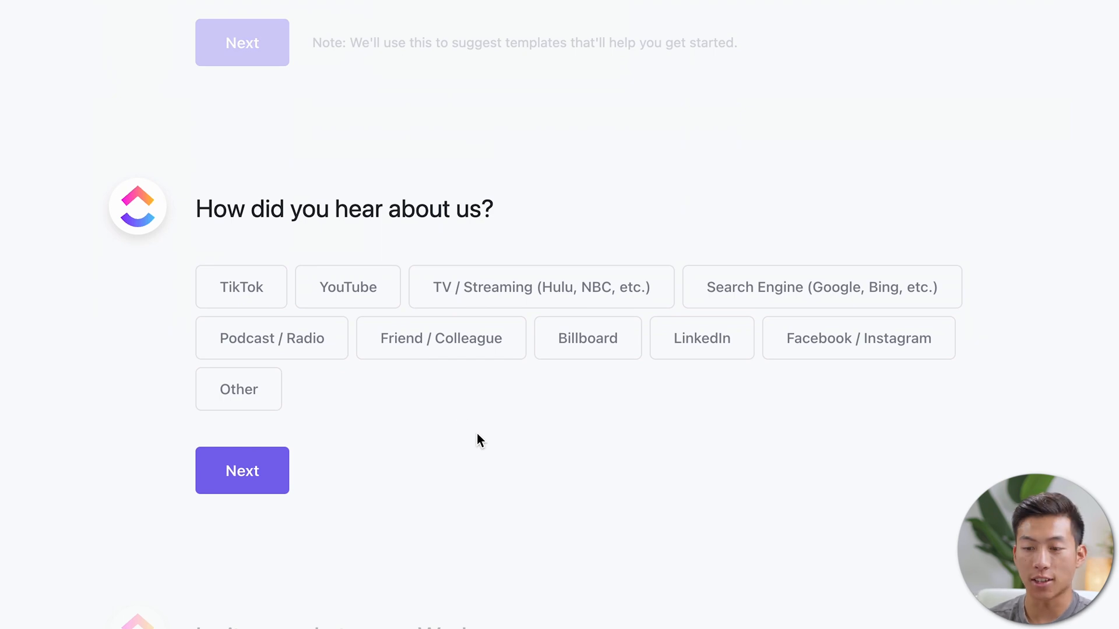
- Submit the referral answer, skip connecting apps, and enter the new workspace
{"action": "left_click", "coordinate": [241, 470]}
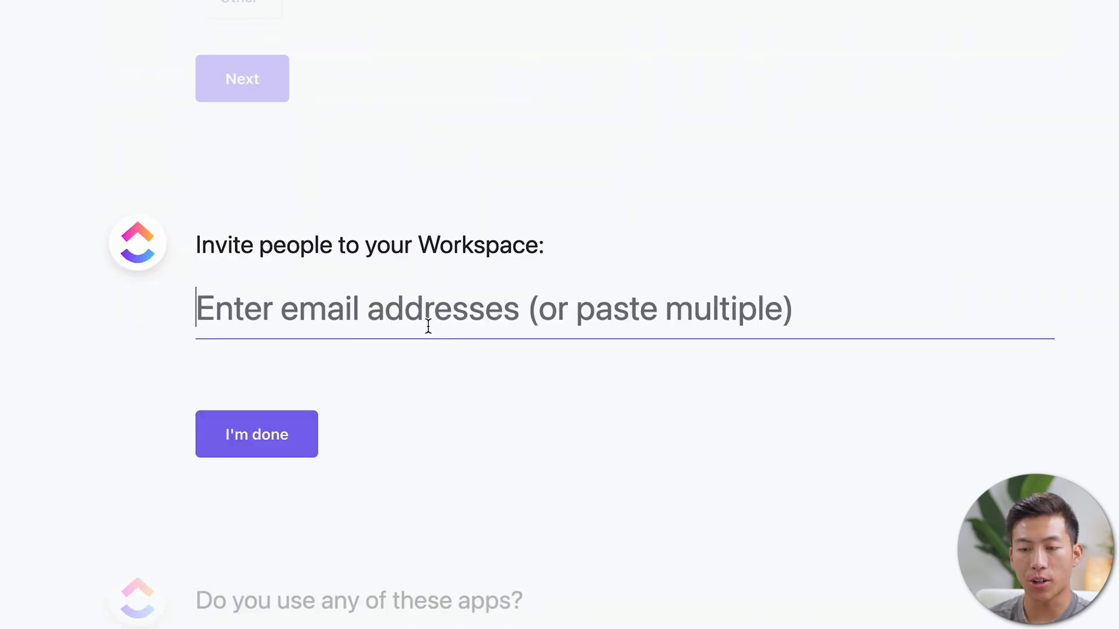
{"action": "mouse_move", "coordinate": [516, 257]}
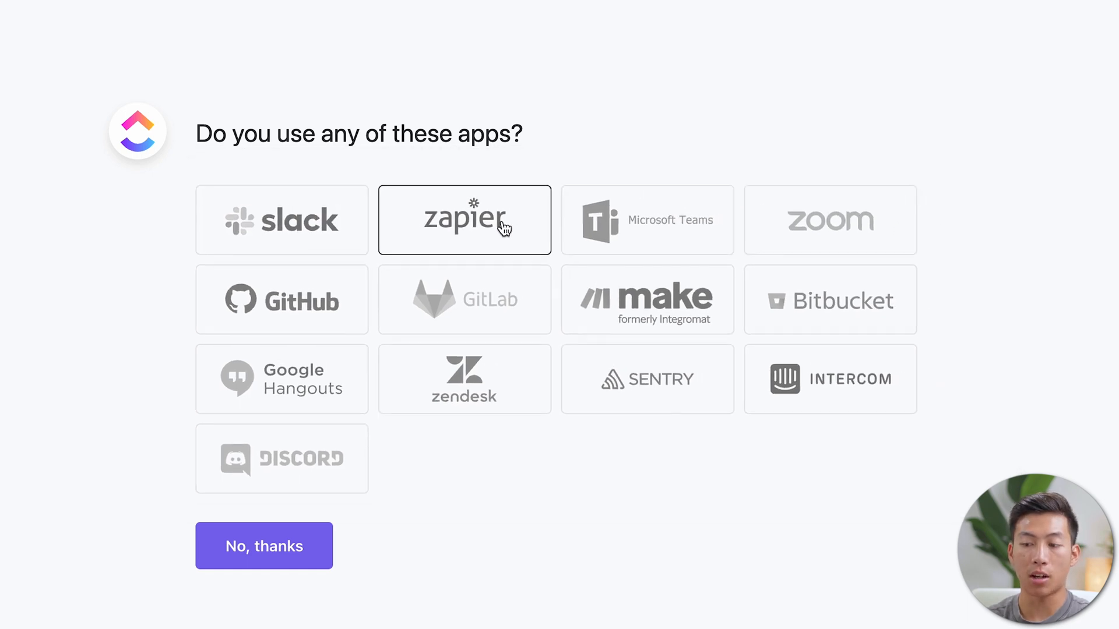
{"action": "left_click", "coordinate": [263, 546]}
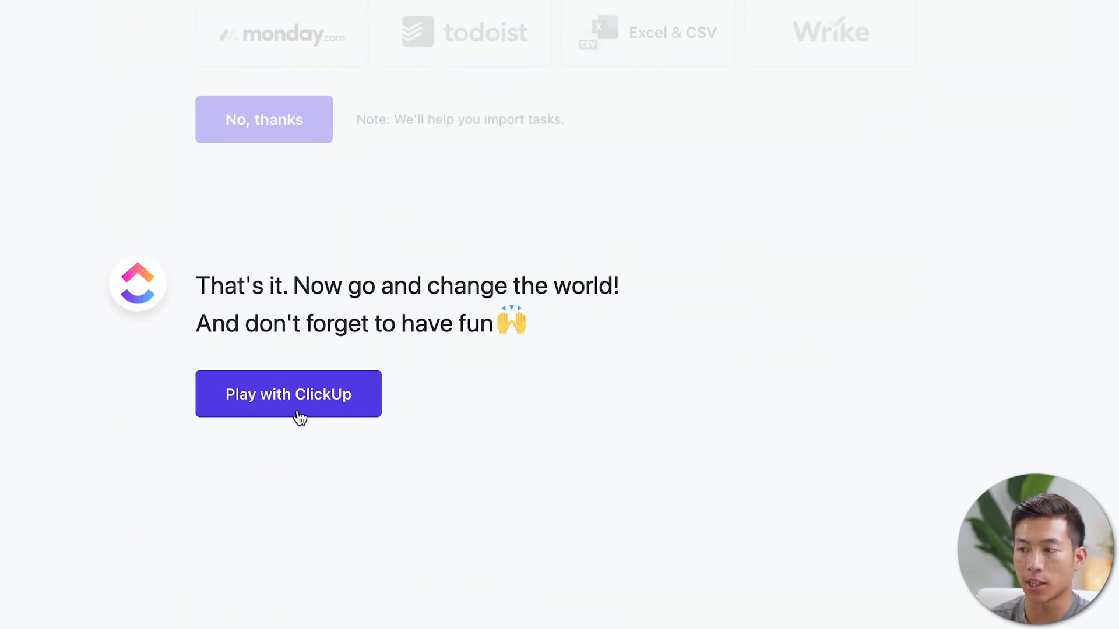
{"action": "left_click", "coordinate": [288, 394]}
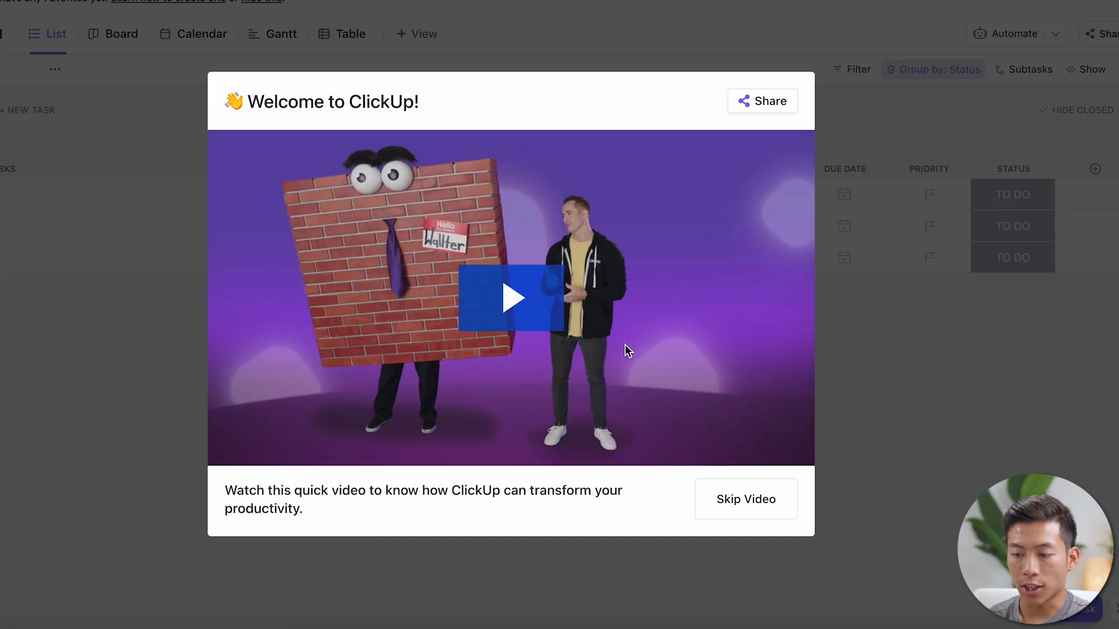
- Dismiss the welcome video and show Project 1's automations panel
{"action": "left_click", "coordinate": [745, 499]}
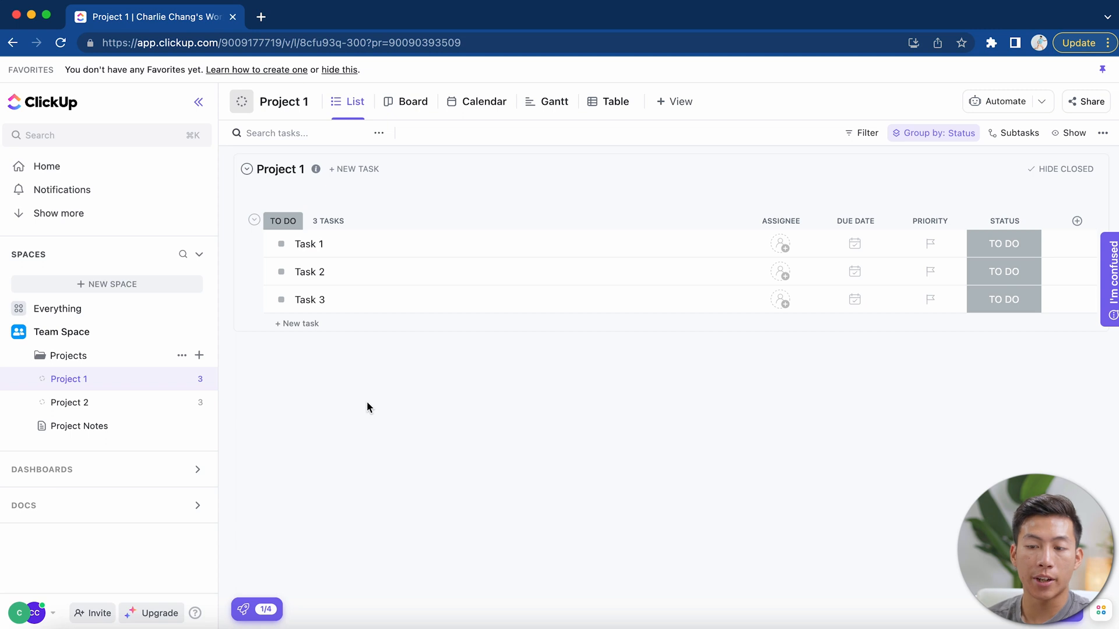
{"action": "mouse_move", "coordinate": [571, 448]}
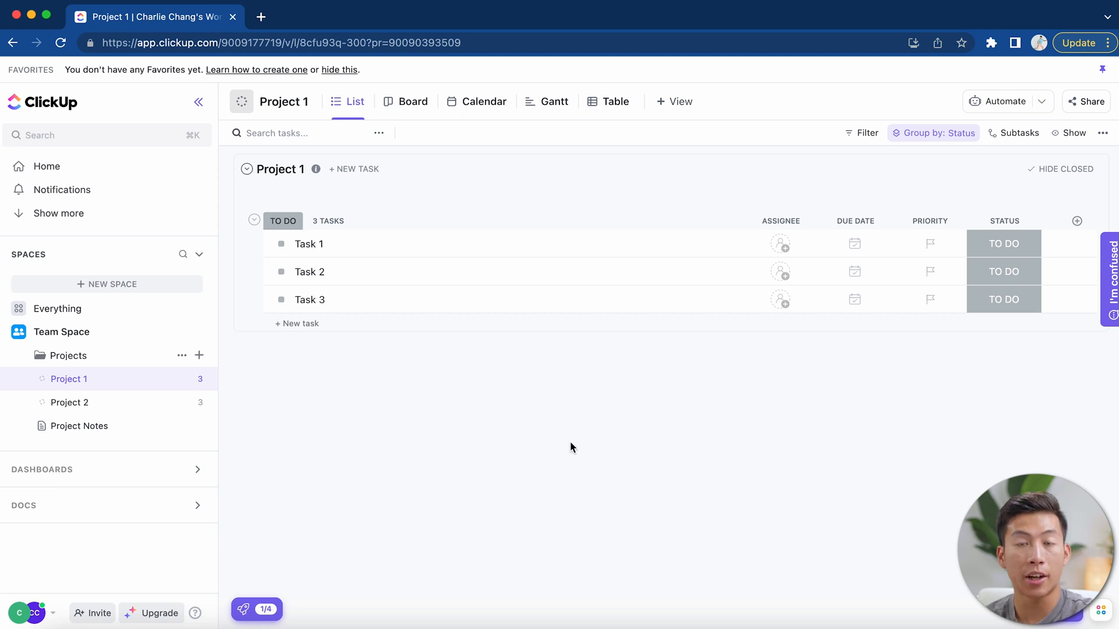
{"action": "mouse_move", "coordinate": [498, 203]}
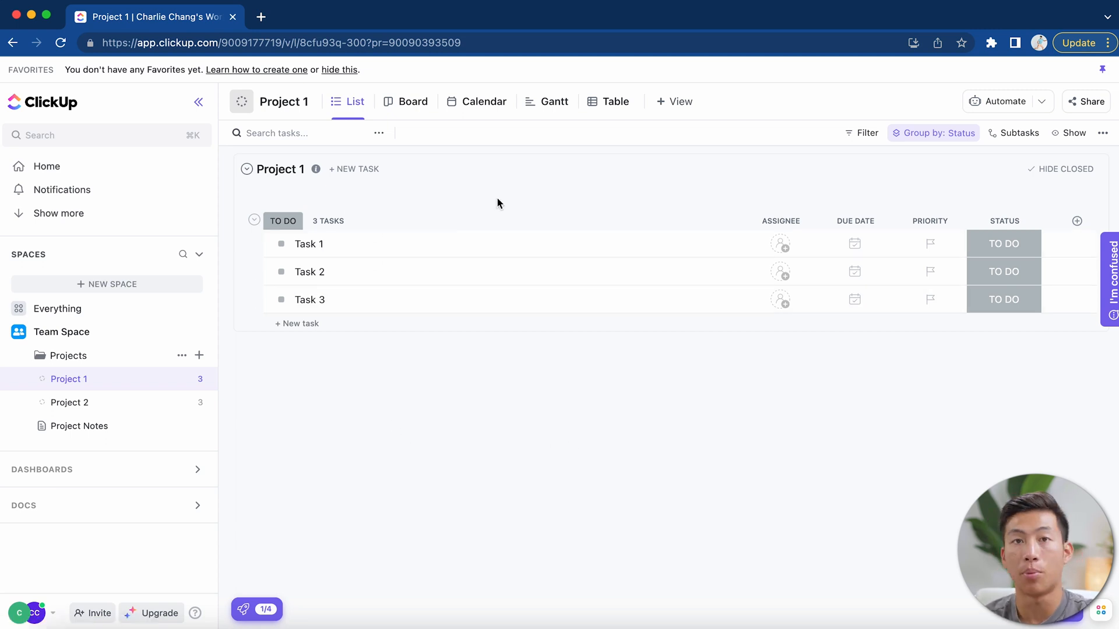
{"action": "mouse_move", "coordinate": [504, 206]}
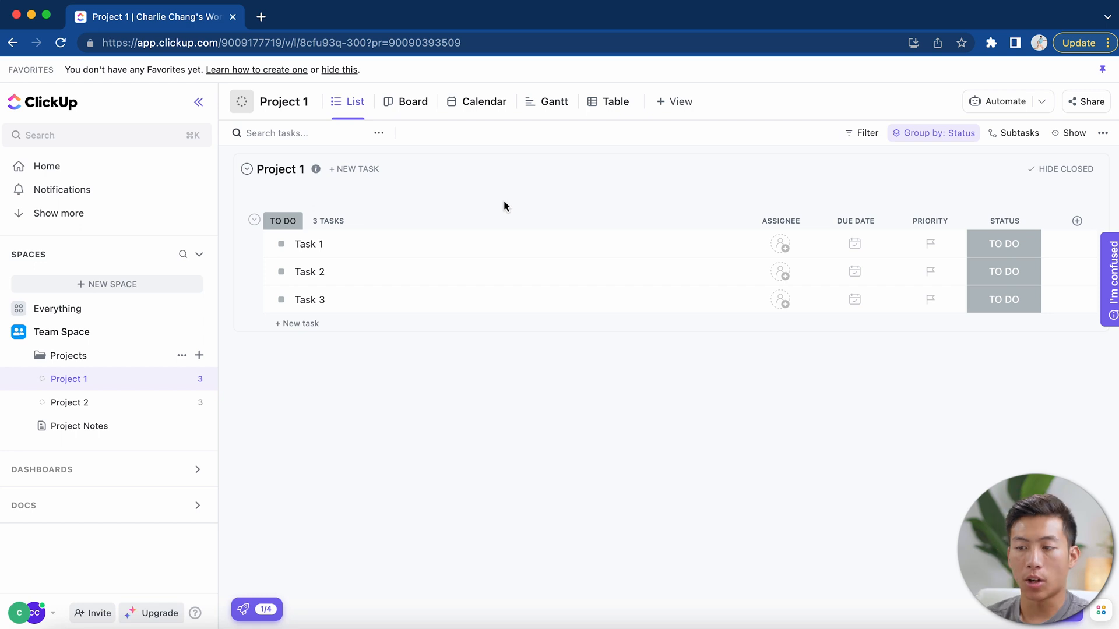
{"action": "mouse_move", "coordinate": [464, 264]}
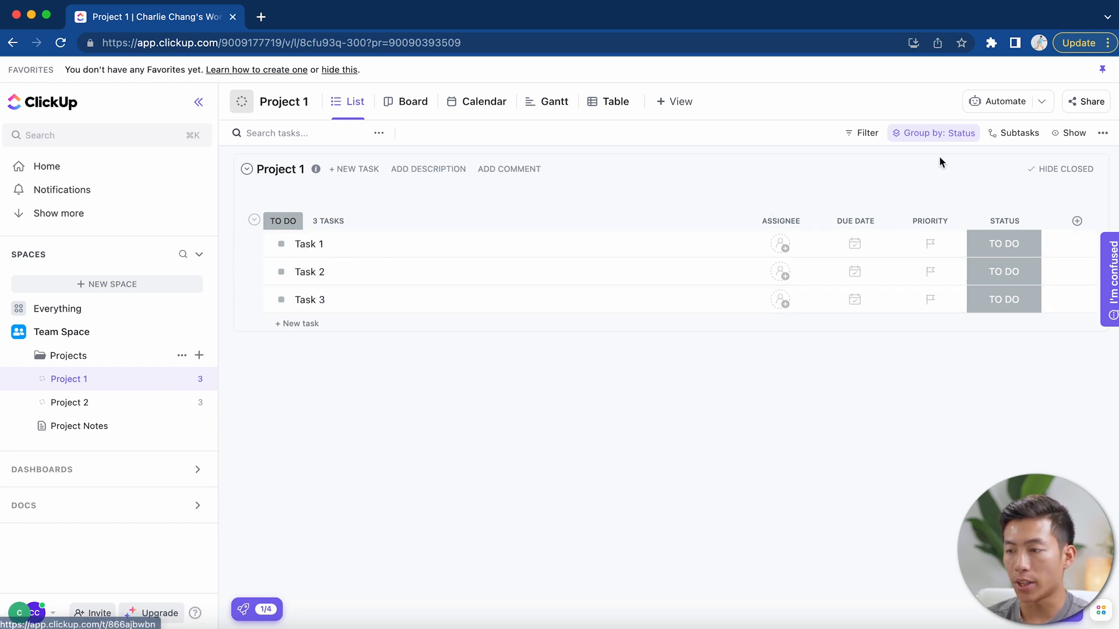
{"action": "left_click", "coordinate": [1001, 101]}
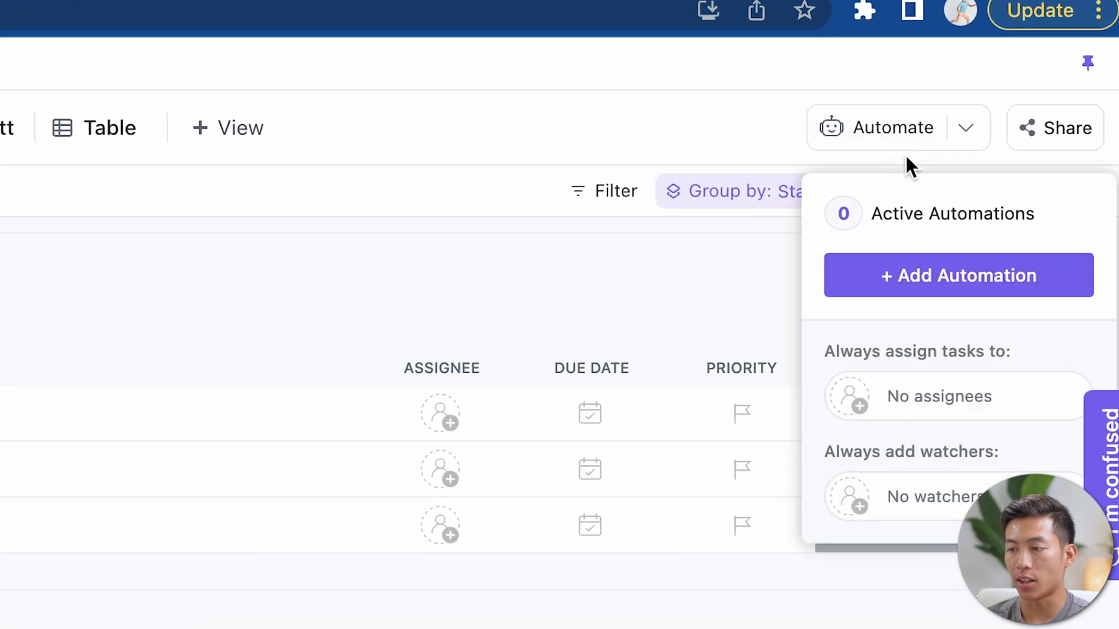
- Create a TO DO → IN PROGRESS status automation that adds 'test comment'
{"action": "left_click", "coordinate": [958, 276]}
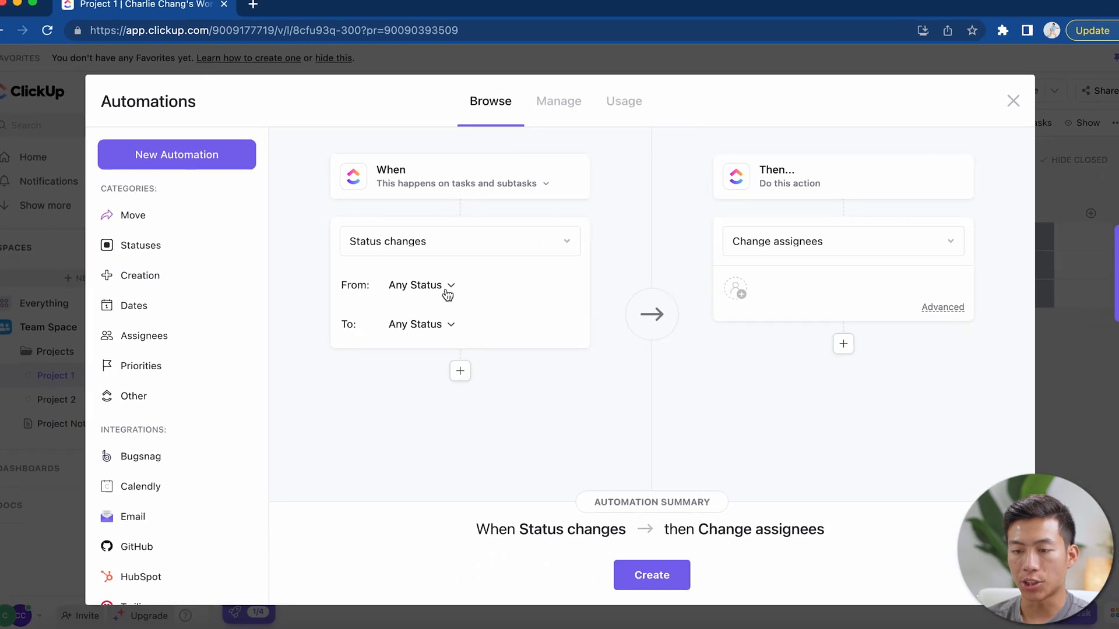
{"action": "left_click", "coordinate": [416, 285]}
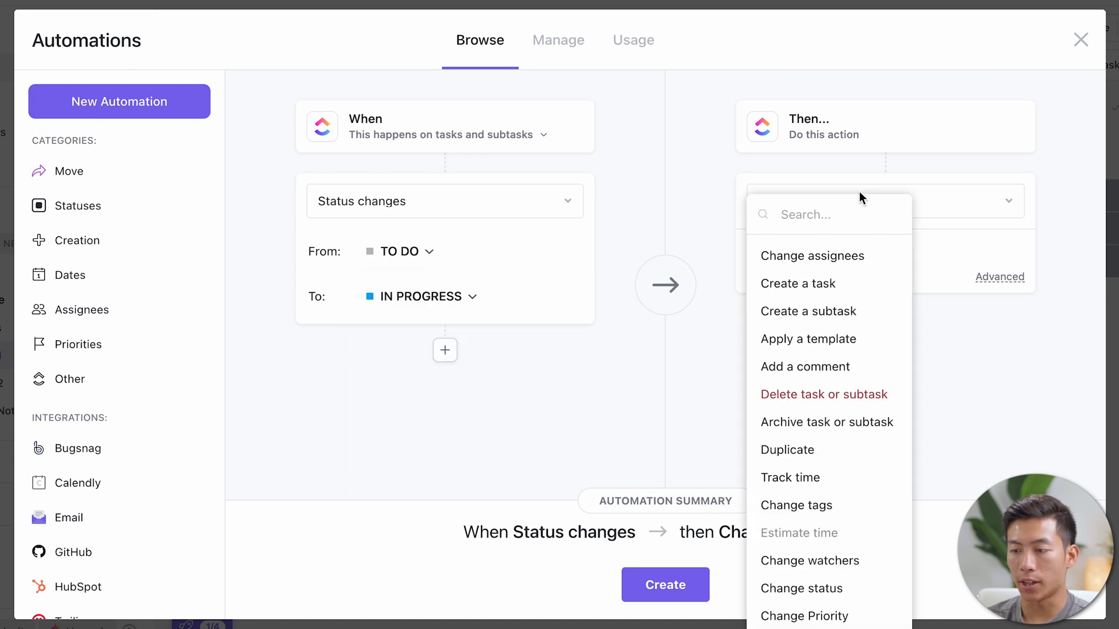
{"action": "left_click", "coordinate": [804, 366]}
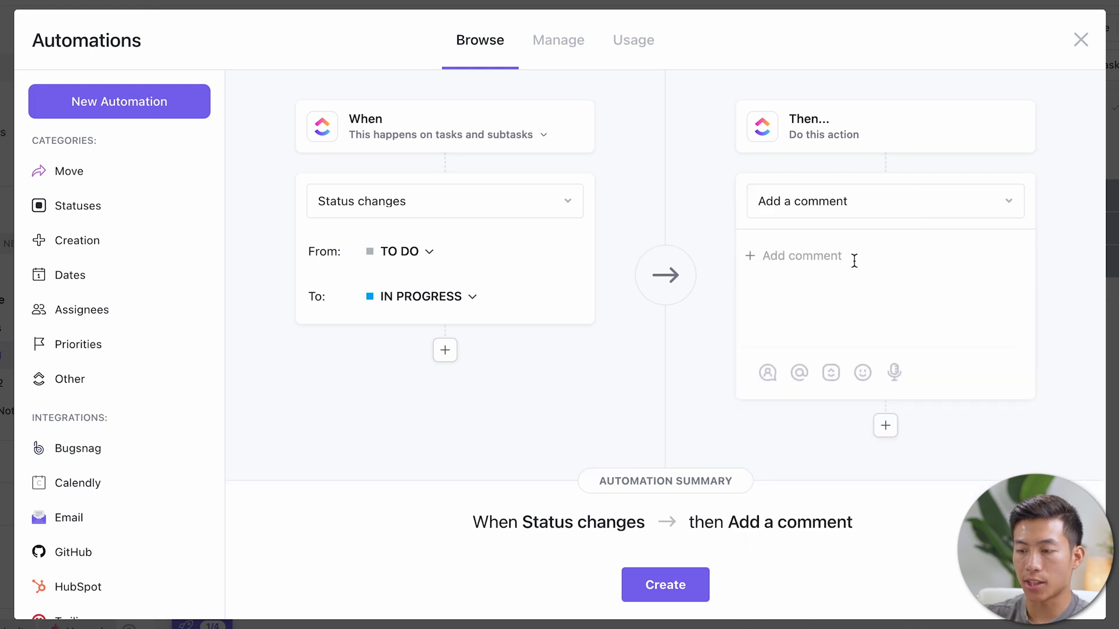
{"action": "type", "text": "test comment"}
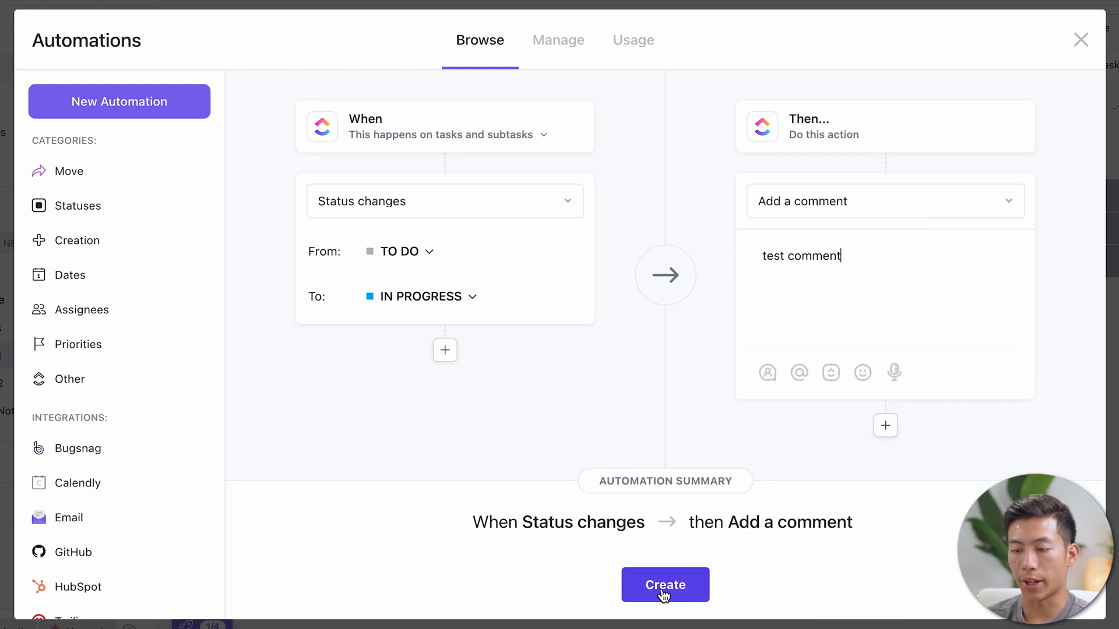
{"action": "left_click", "coordinate": [664, 584]}
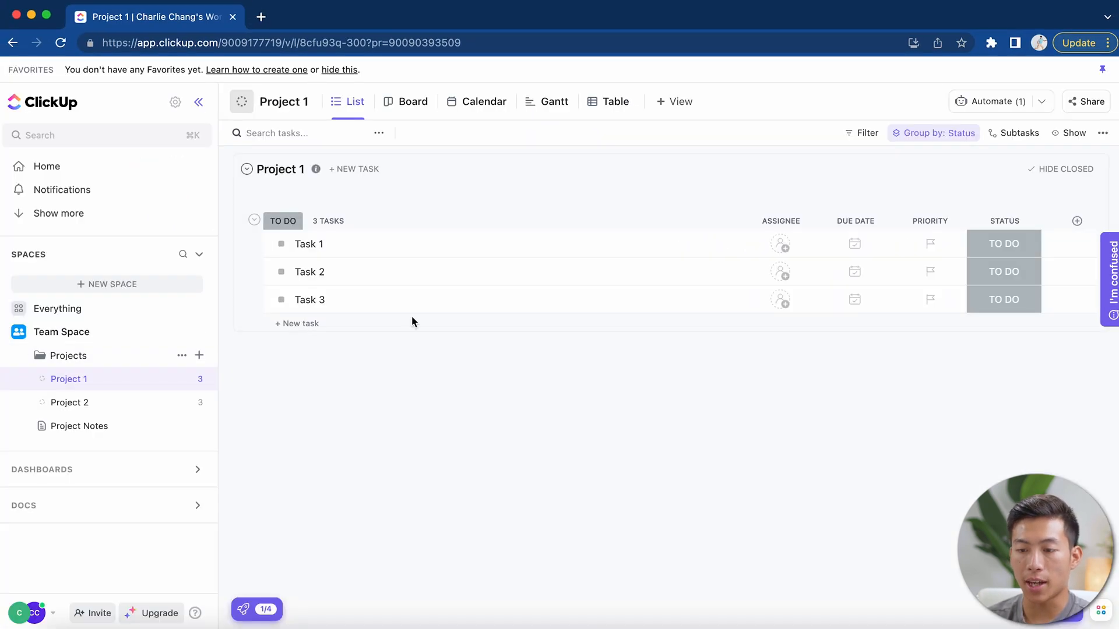
- Move Task 1 to IN PROGRESS and bring up Project 1's settings menu
{"action": "left_click", "coordinate": [1002, 243]}
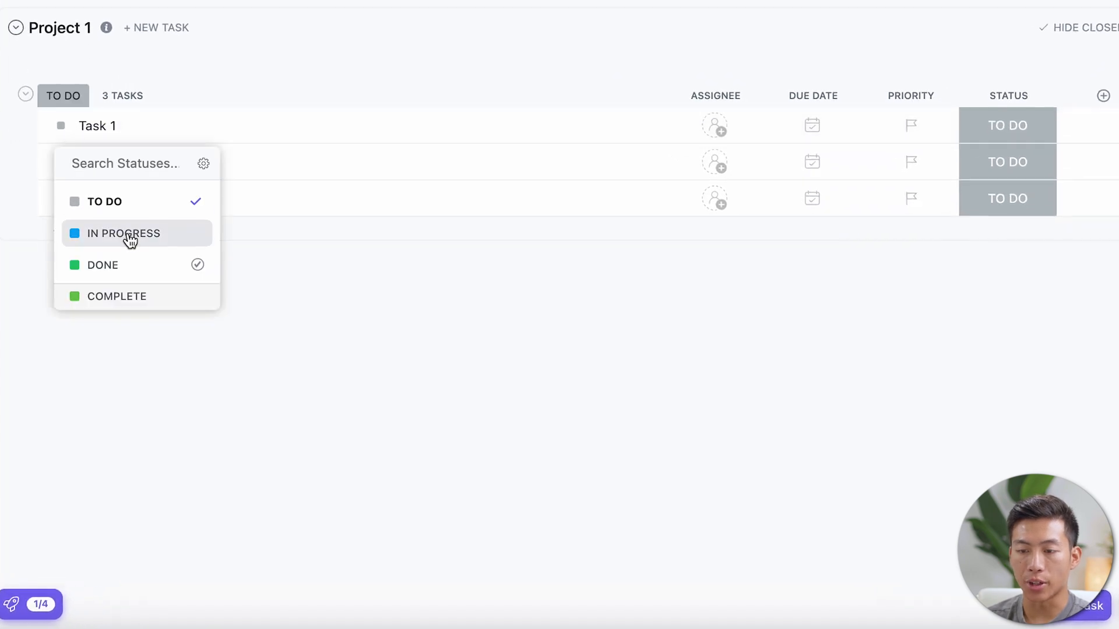
{"action": "left_click", "coordinate": [123, 233]}
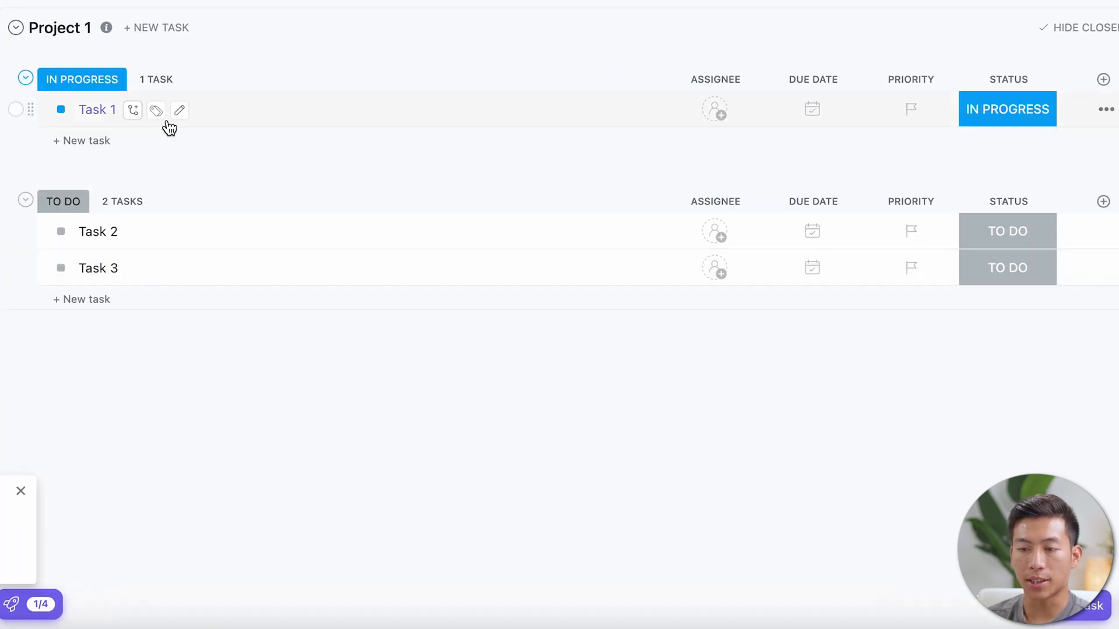
{"action": "left_click", "coordinate": [98, 109]}
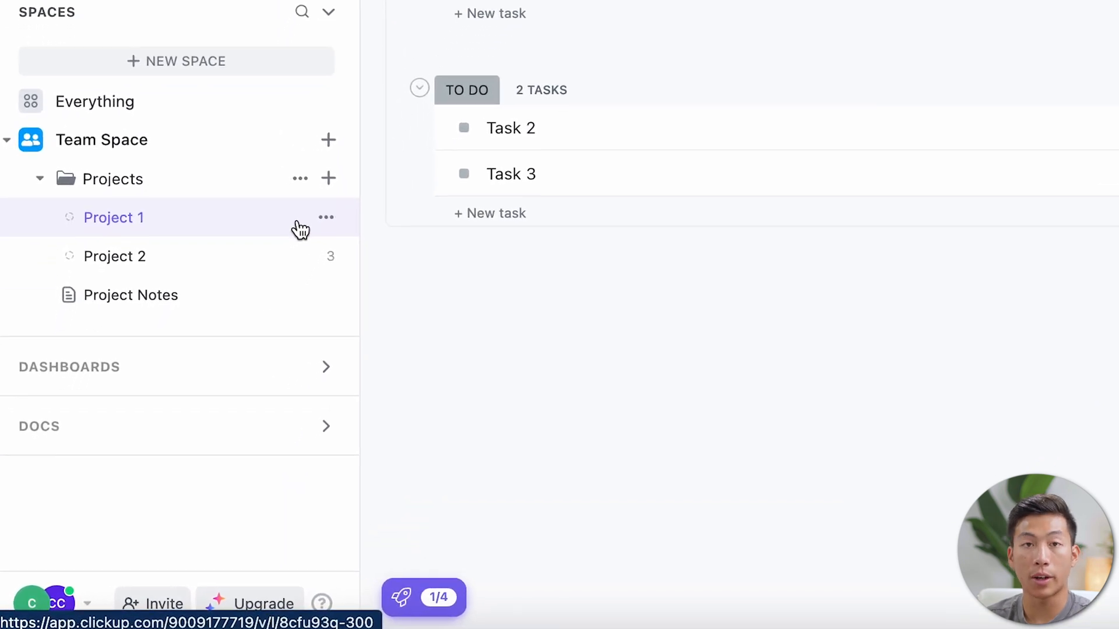
{"action": "mouse_move", "coordinate": [247, 209]}
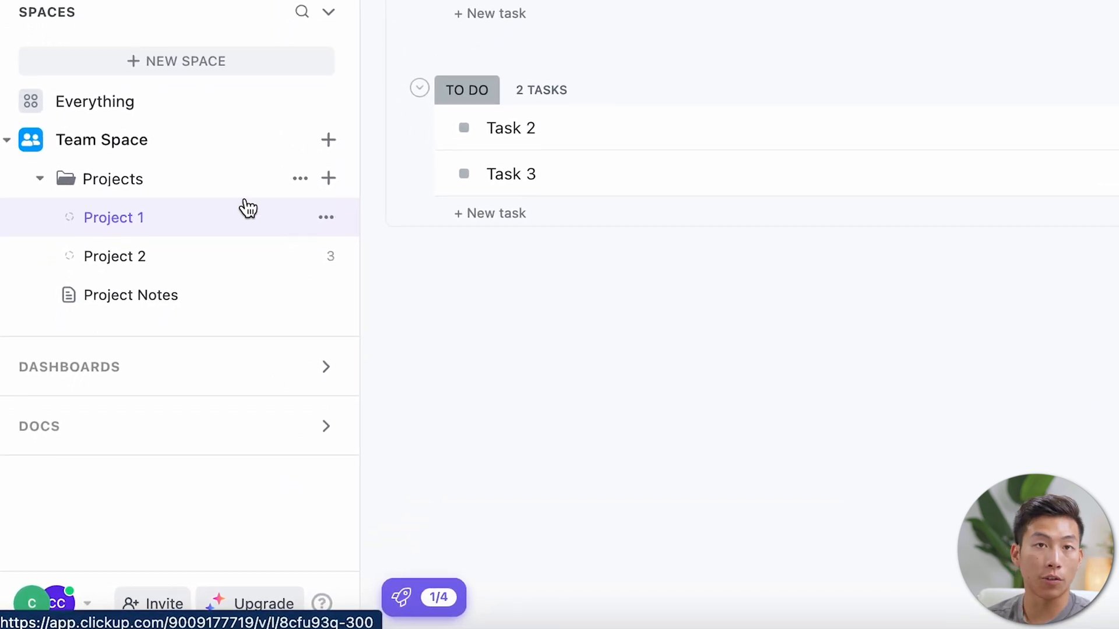
{"action": "mouse_move", "coordinate": [326, 218]}
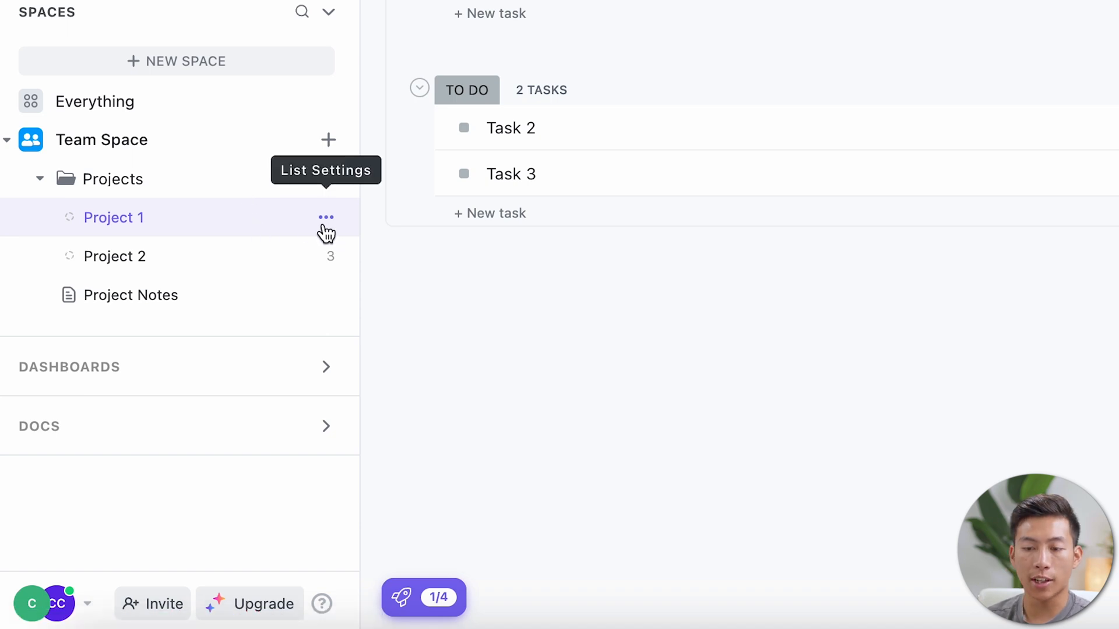
{"action": "left_click", "coordinate": [326, 218]}
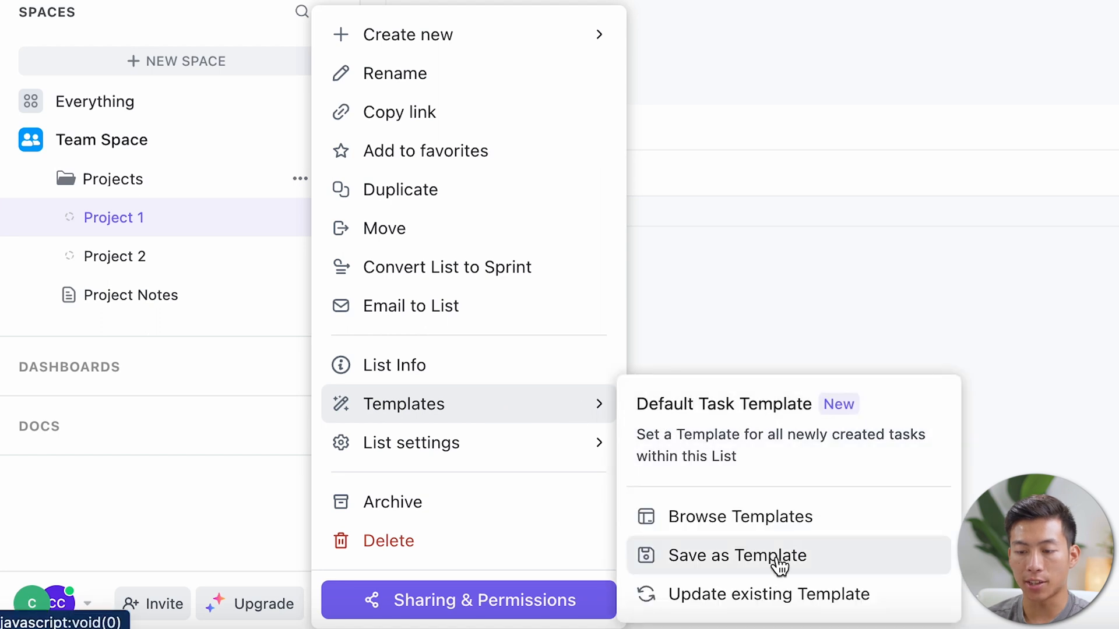
- Save Project 1 as template 'List Template' with public sharing on, importing everything
{"action": "left_click", "coordinate": [738, 556]}
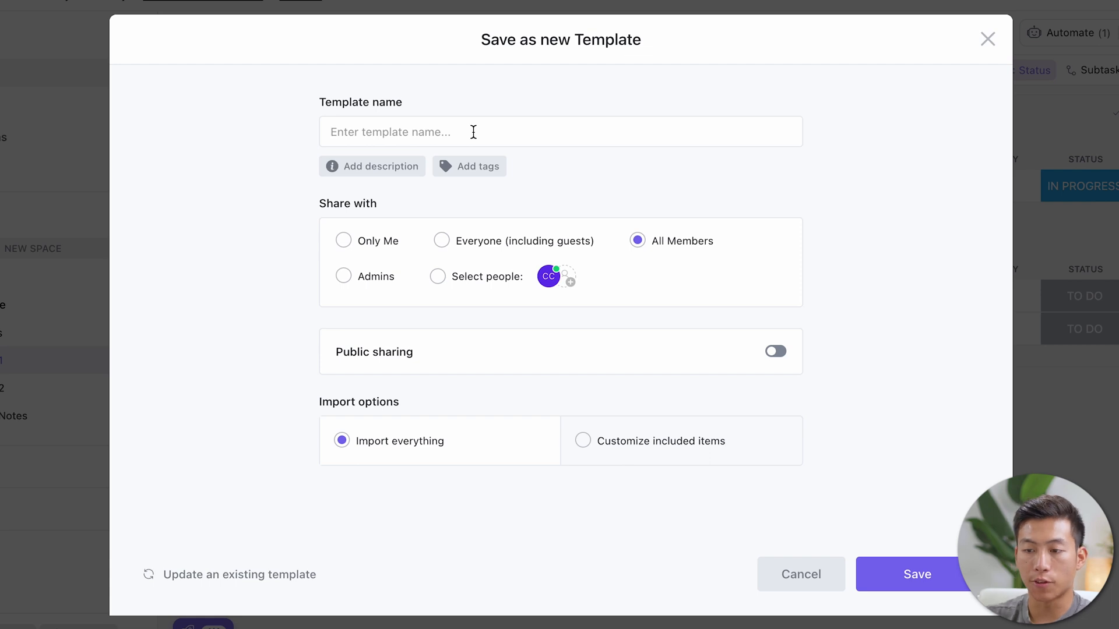
{"action": "type", "text": "List Template"}
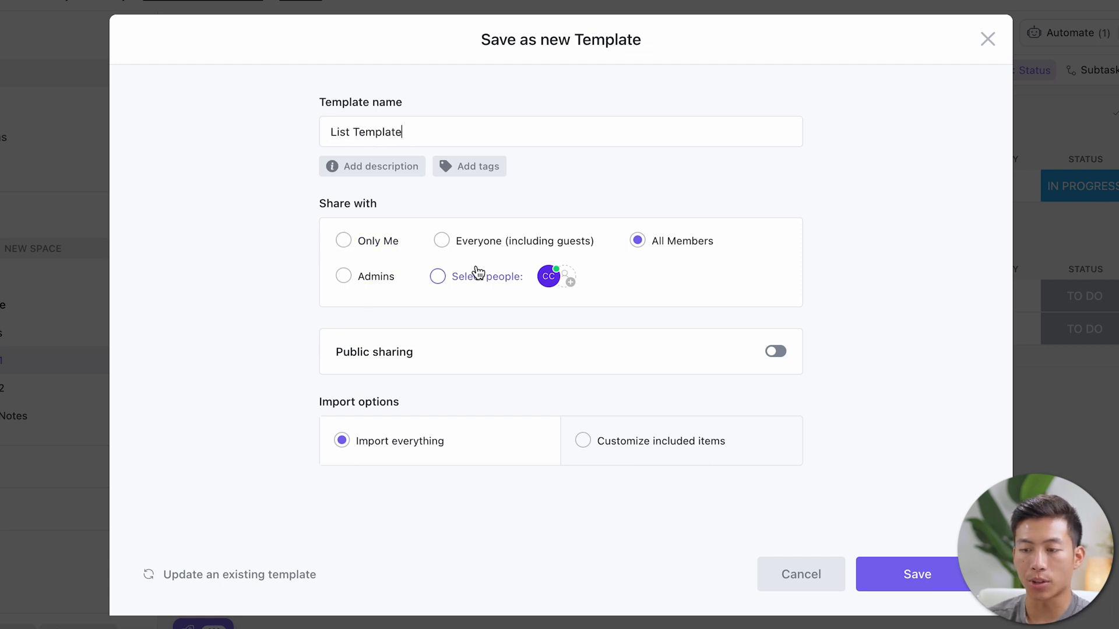
{"action": "mouse_move", "coordinate": [531, 246]}
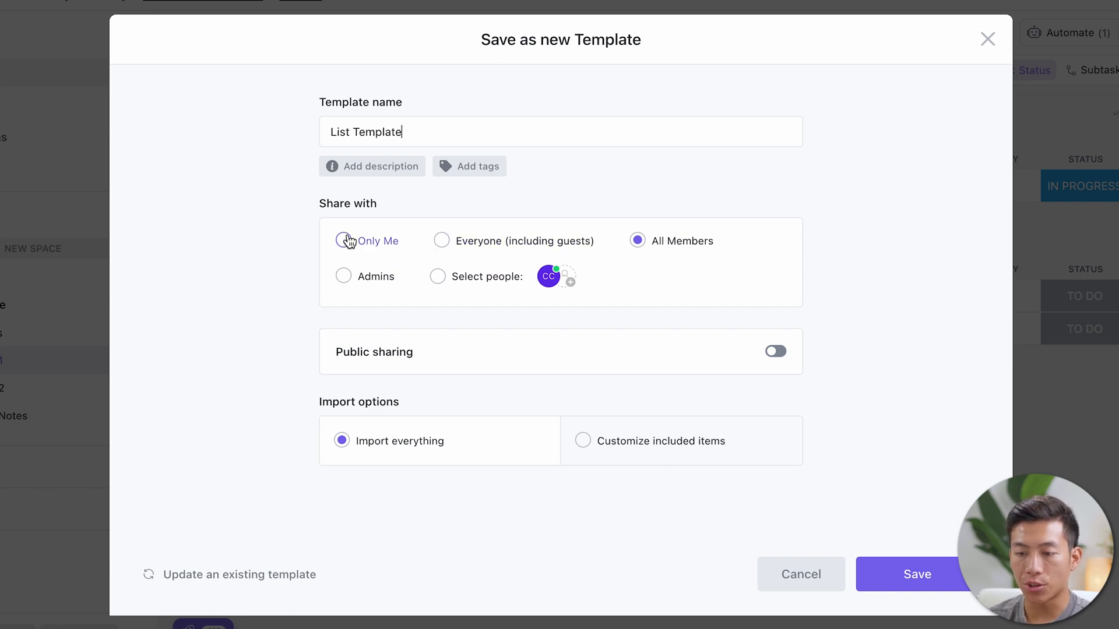
{"action": "left_click", "coordinate": [344, 240]}
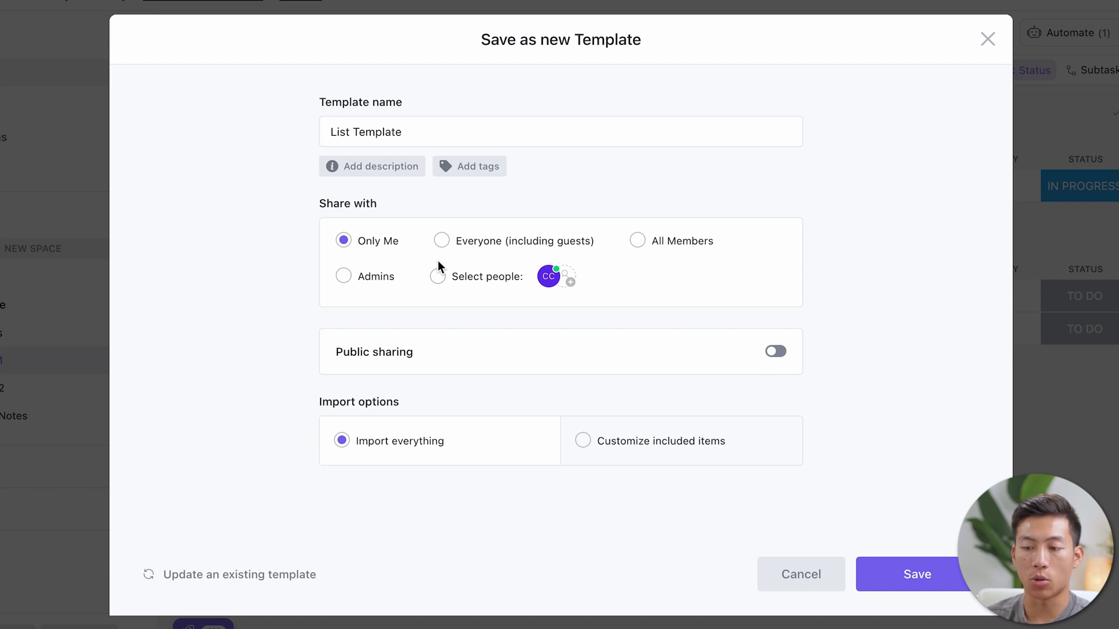
{"action": "mouse_move", "coordinate": [674, 366]}
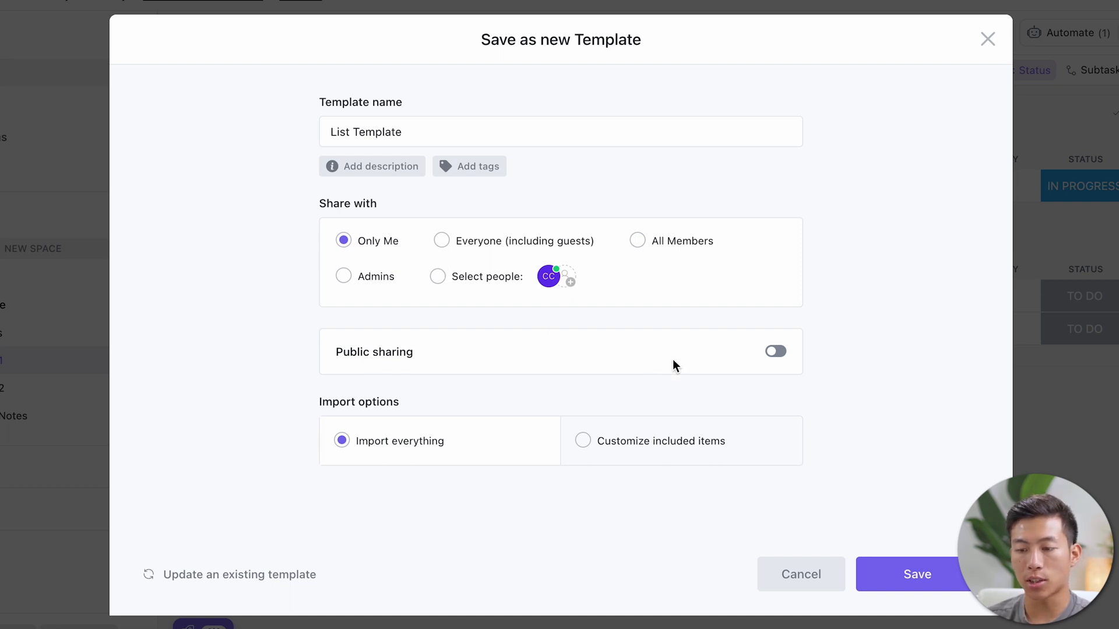
{"action": "mouse_move", "coordinate": [678, 368]}
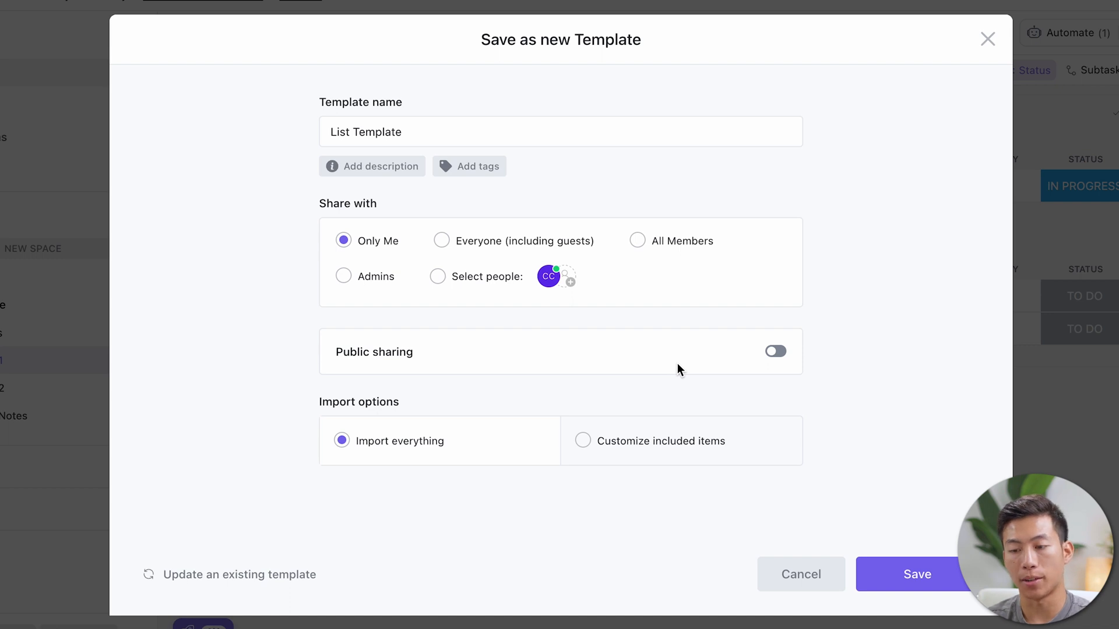
{"action": "left_click", "coordinate": [775, 351]}
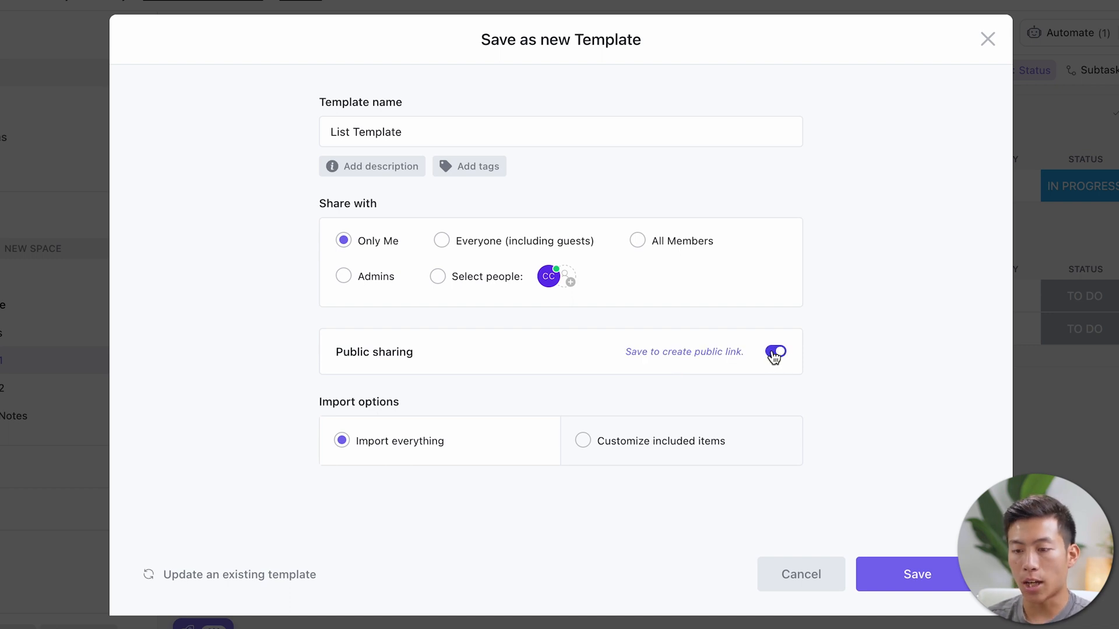
{"action": "left_click", "coordinate": [775, 351]}
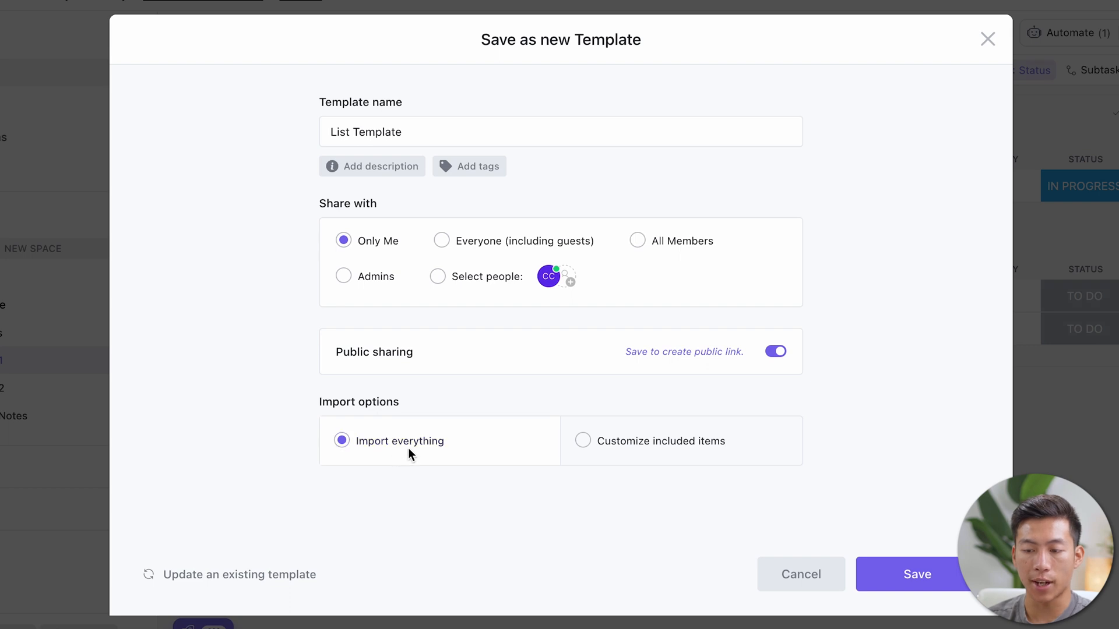
{"action": "mouse_move", "coordinate": [406, 457]}
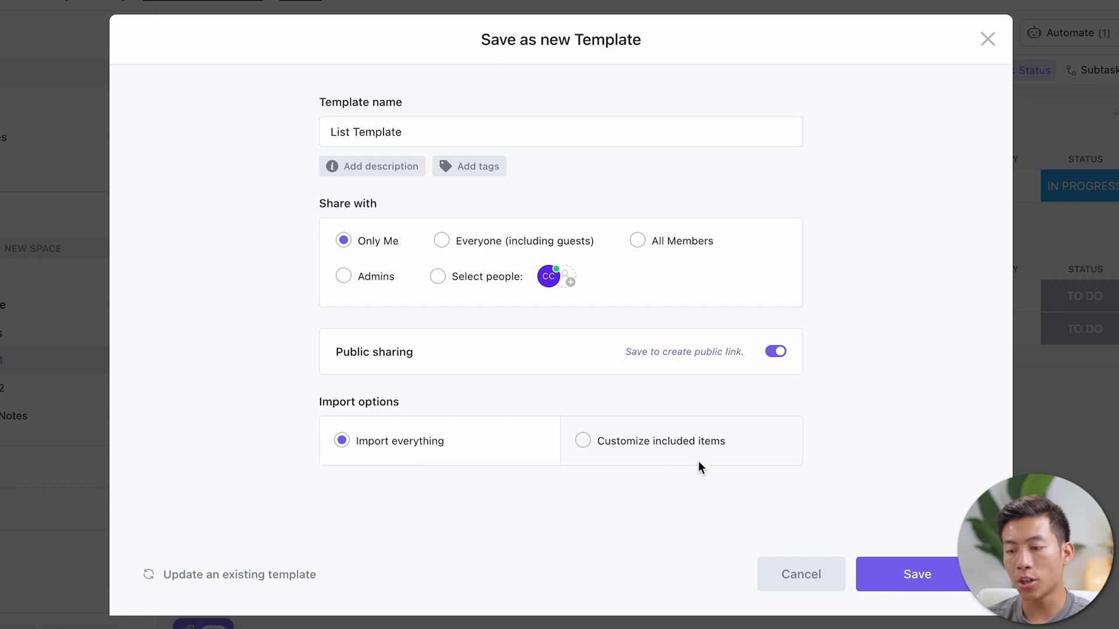
{"action": "left_click", "coordinate": [583, 440]}
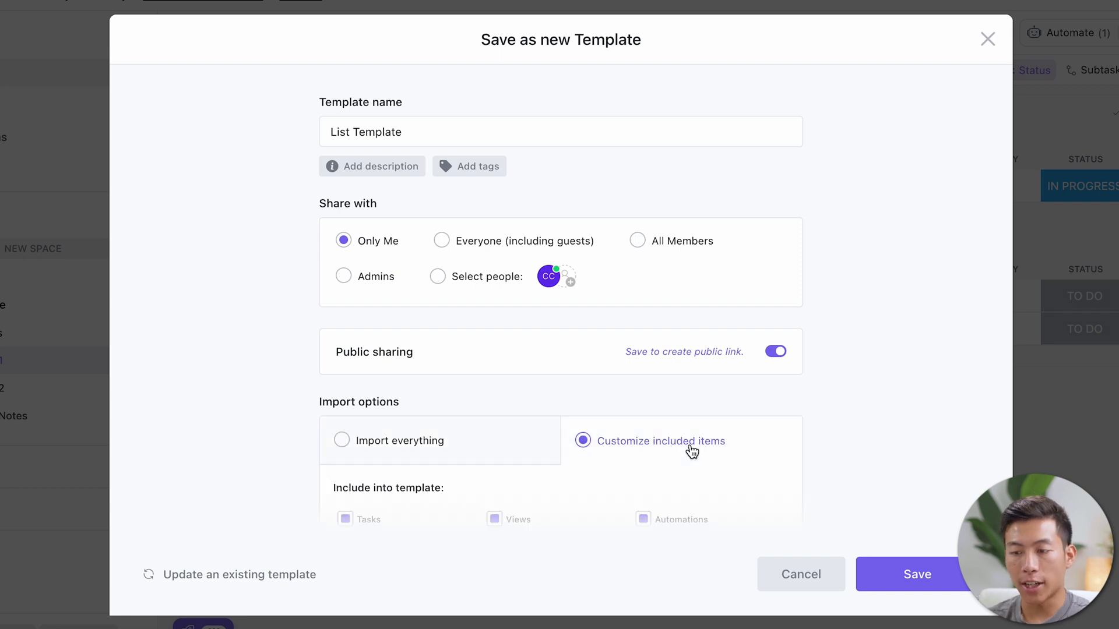
{"action": "scroll", "scroll_direction": "down", "scroll_amount": 3}
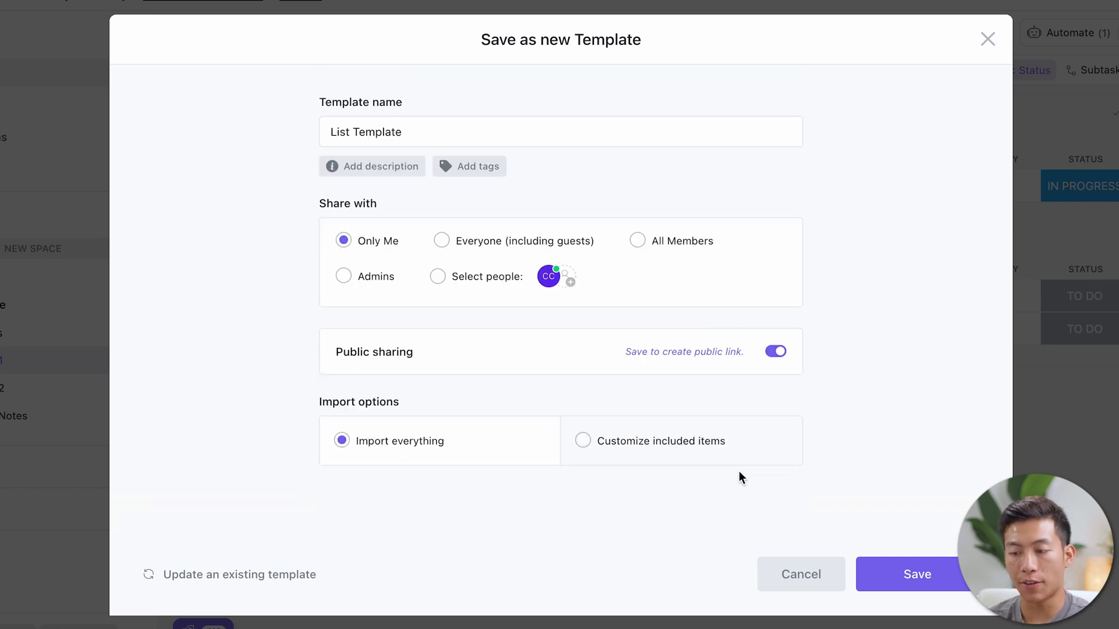
{"action": "left_click", "coordinate": [918, 575]}
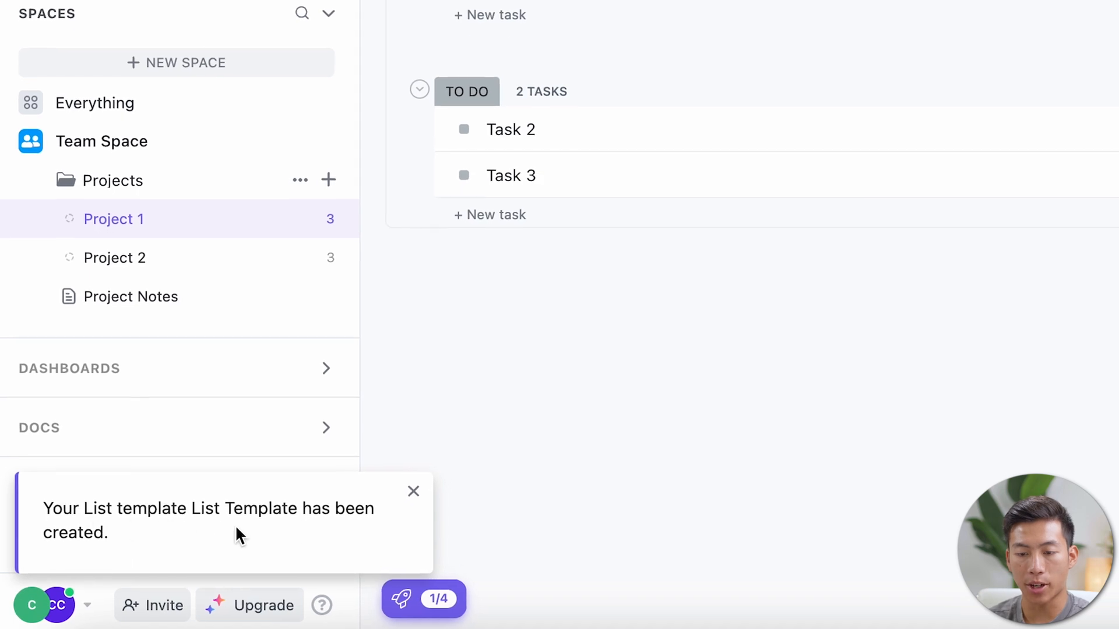
{"action": "mouse_move", "coordinate": [483, 303]}
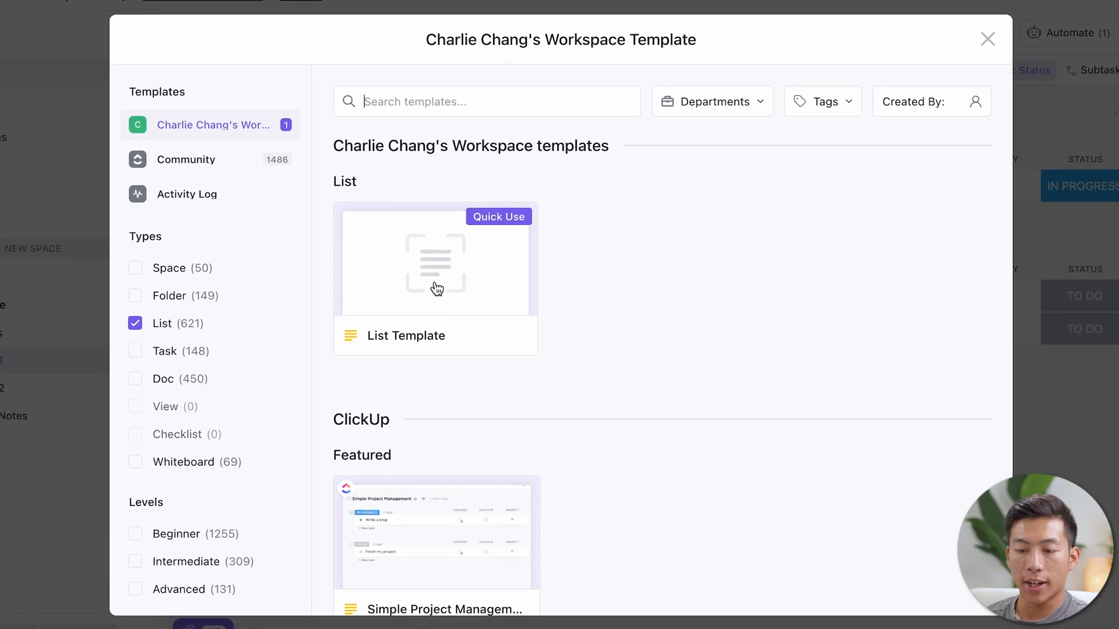
- Open List Template's details and expand its Status Group, View Types and Automation sections
{"action": "left_click", "coordinate": [435, 261]}
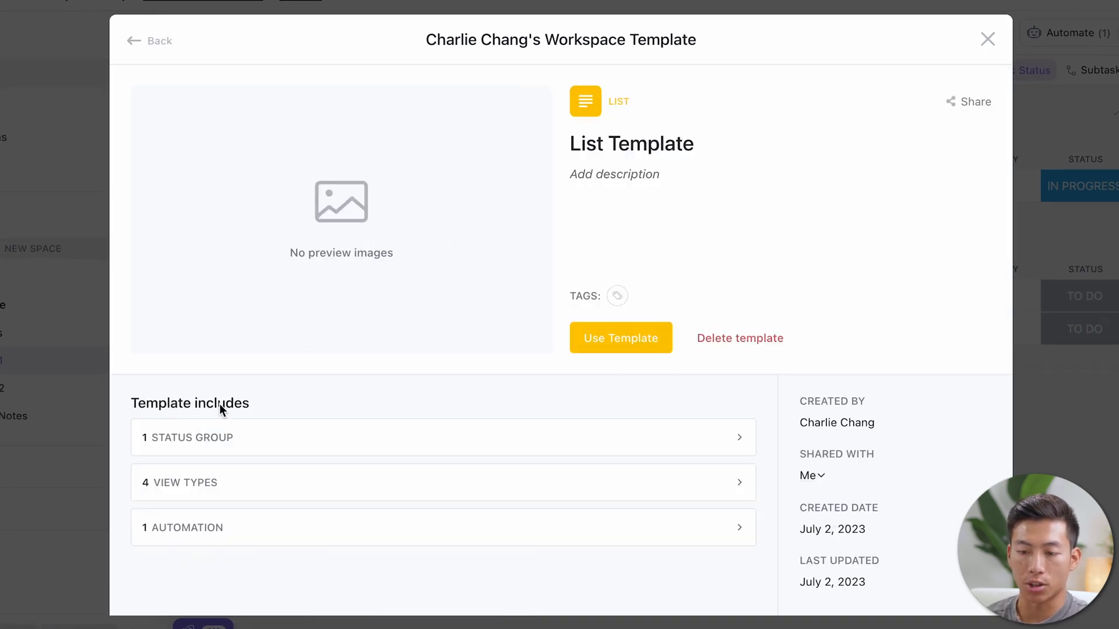
{"action": "left_click", "coordinate": [442, 437]}
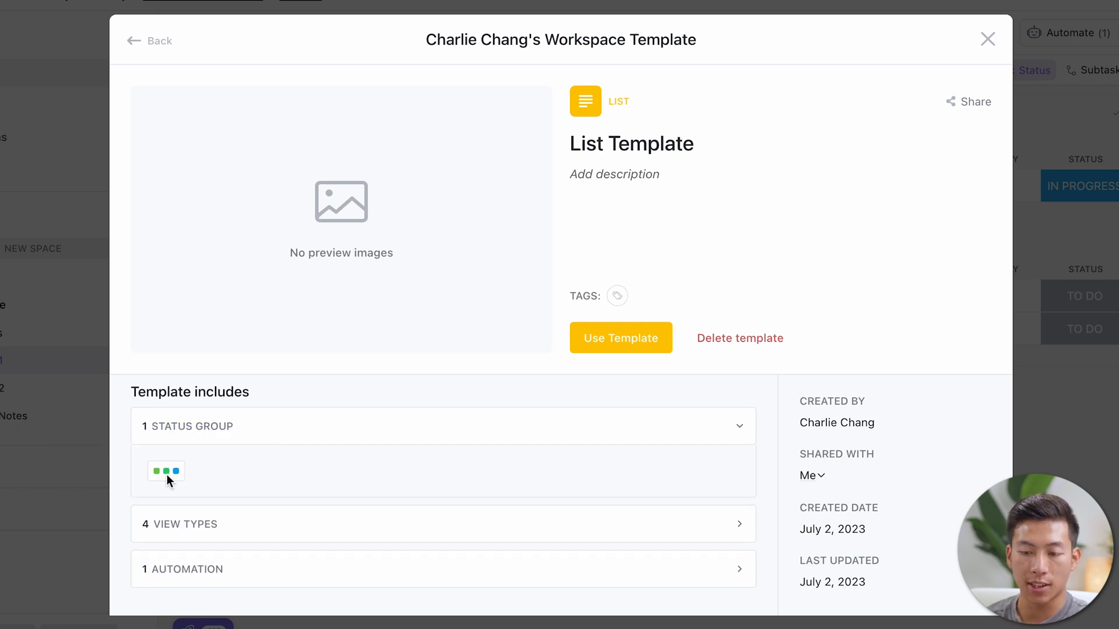
{"action": "left_click", "coordinate": [179, 523]}
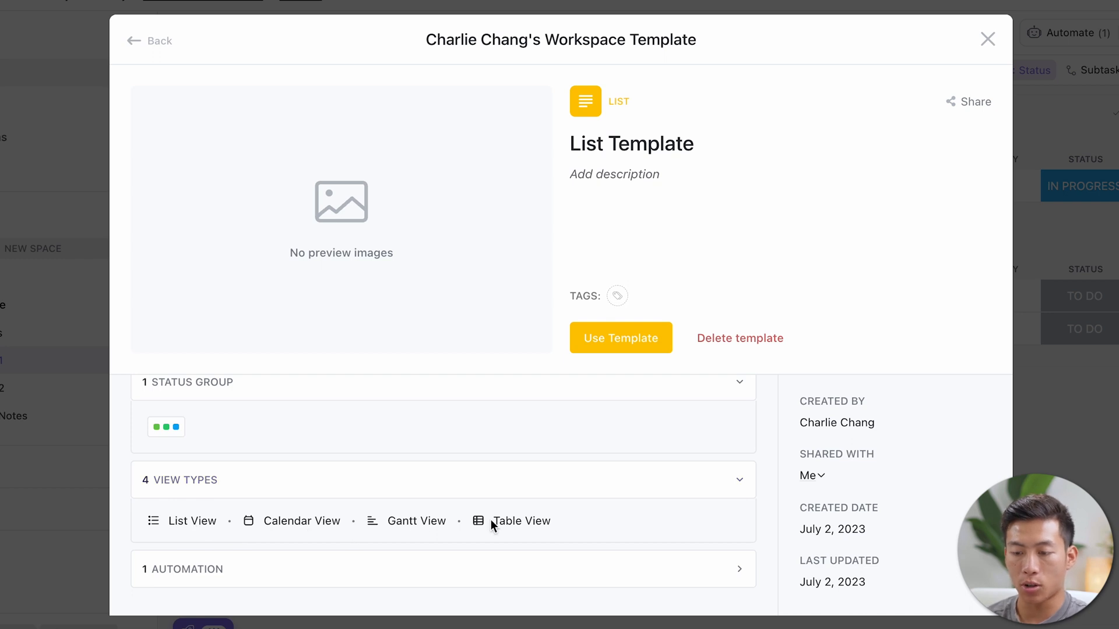
{"action": "left_click", "coordinate": [188, 569]}
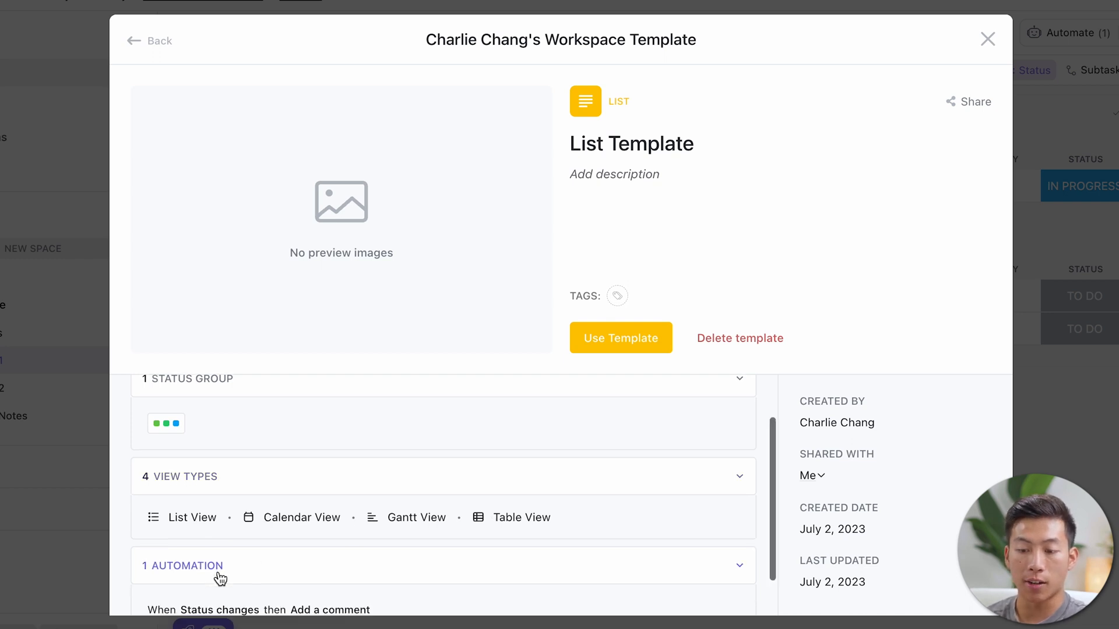
{"action": "scroll", "scroll_direction": "down", "scroll_amount": 3}
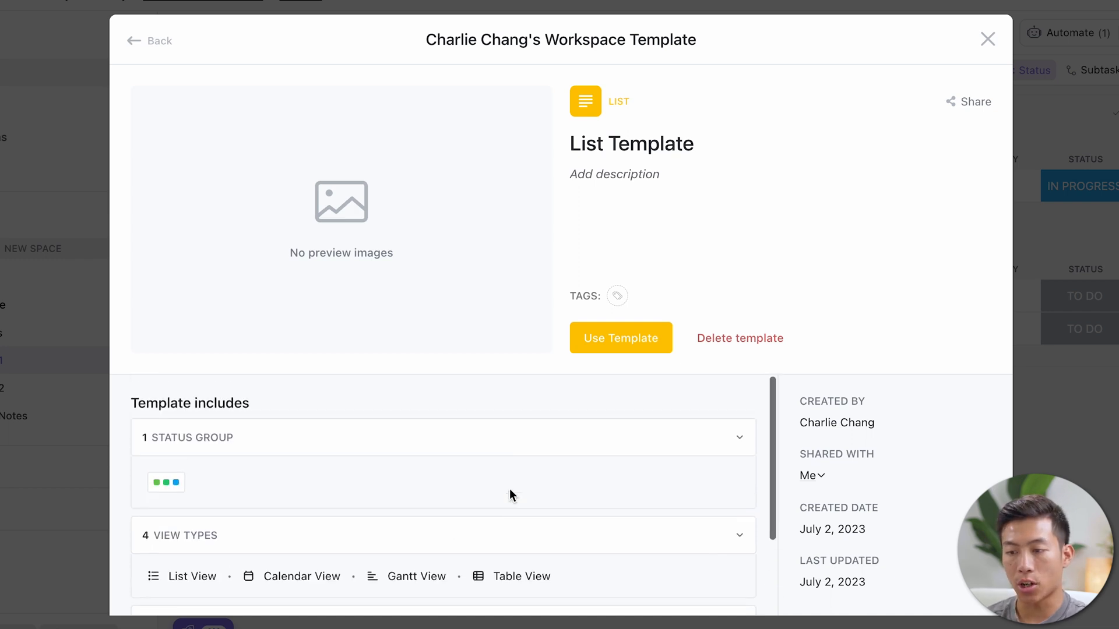
- Show List Template's Share popup with Only Me access, public sharing and link
{"action": "left_click", "coordinate": [973, 101]}
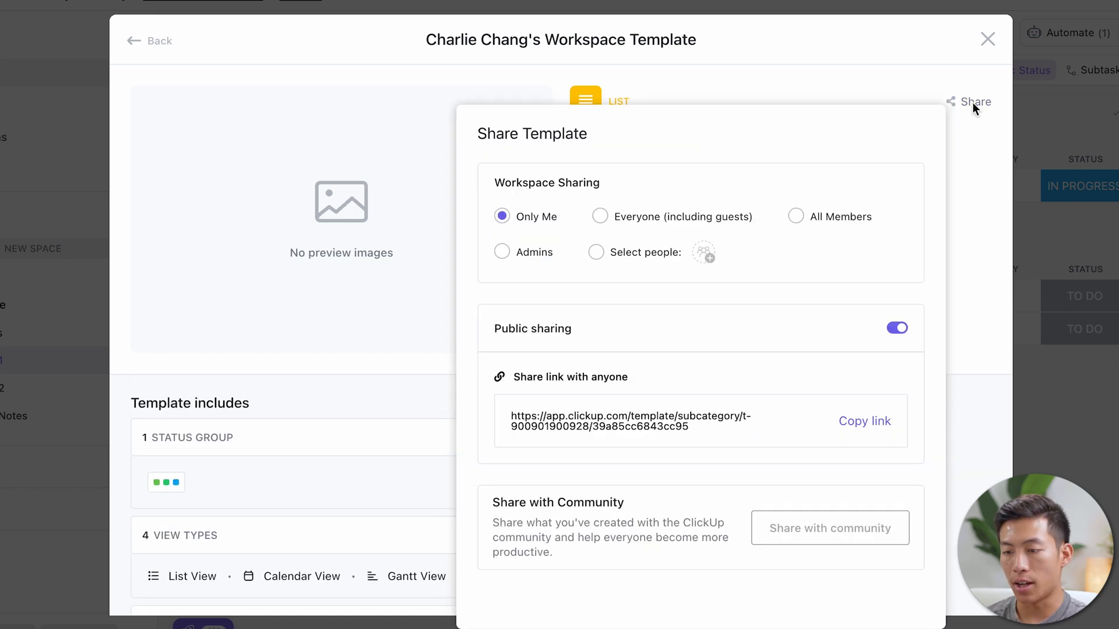
{"action": "mouse_move", "coordinate": [670, 433]}
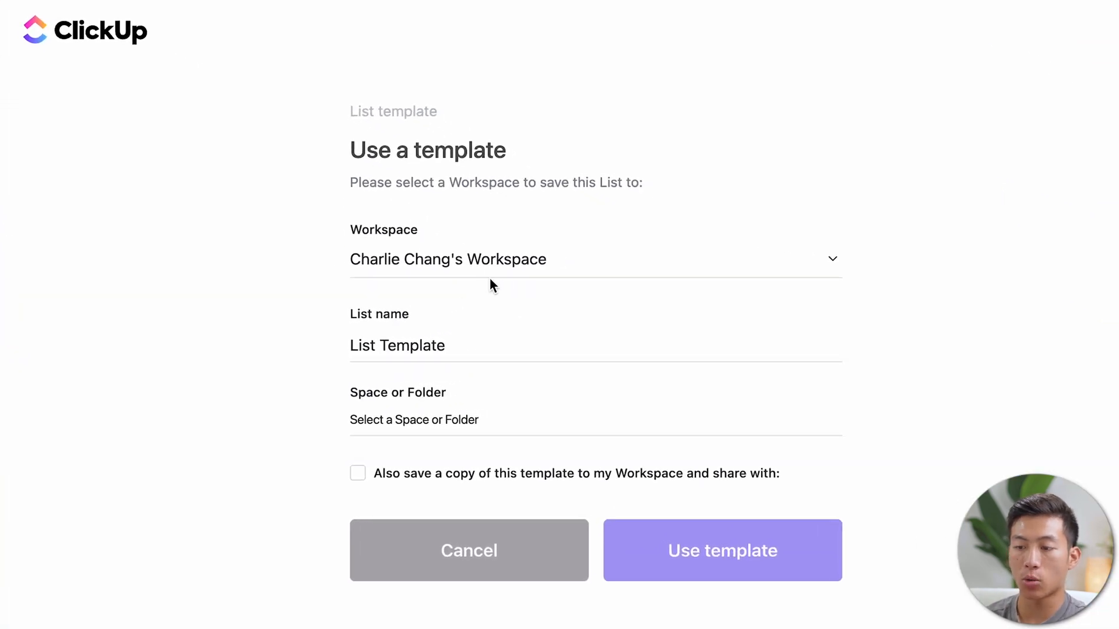
- Import the template into the current workspace as 'List Template Copy' in Team Space
{"action": "left_click", "coordinate": [593, 259]}
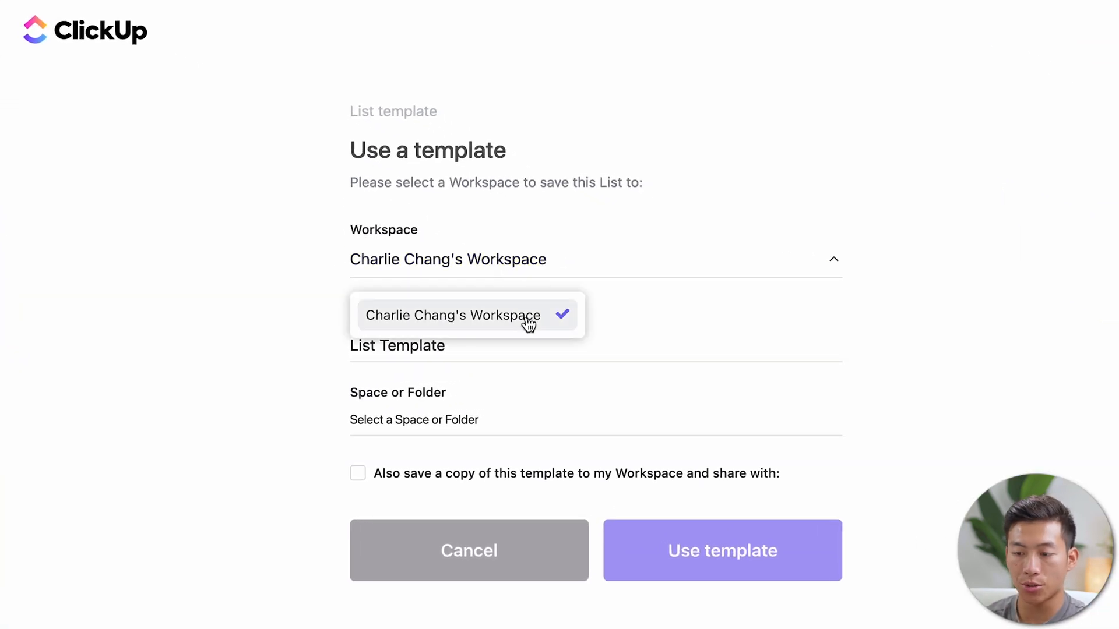
{"action": "mouse_move", "coordinate": [617, 330]}
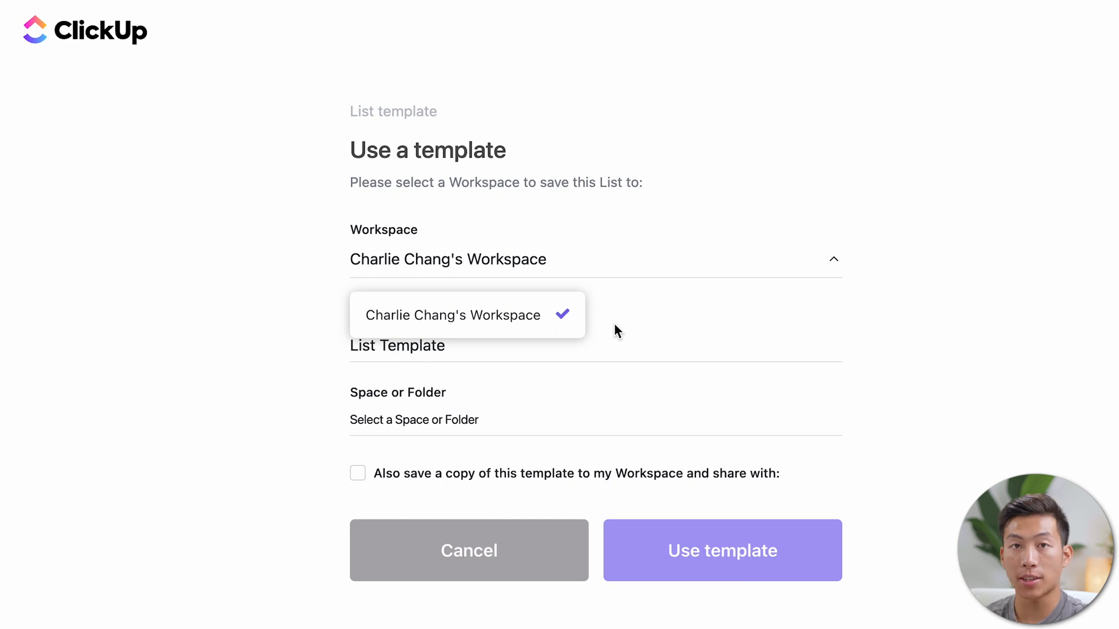
{"action": "left_click", "coordinate": [454, 315]}
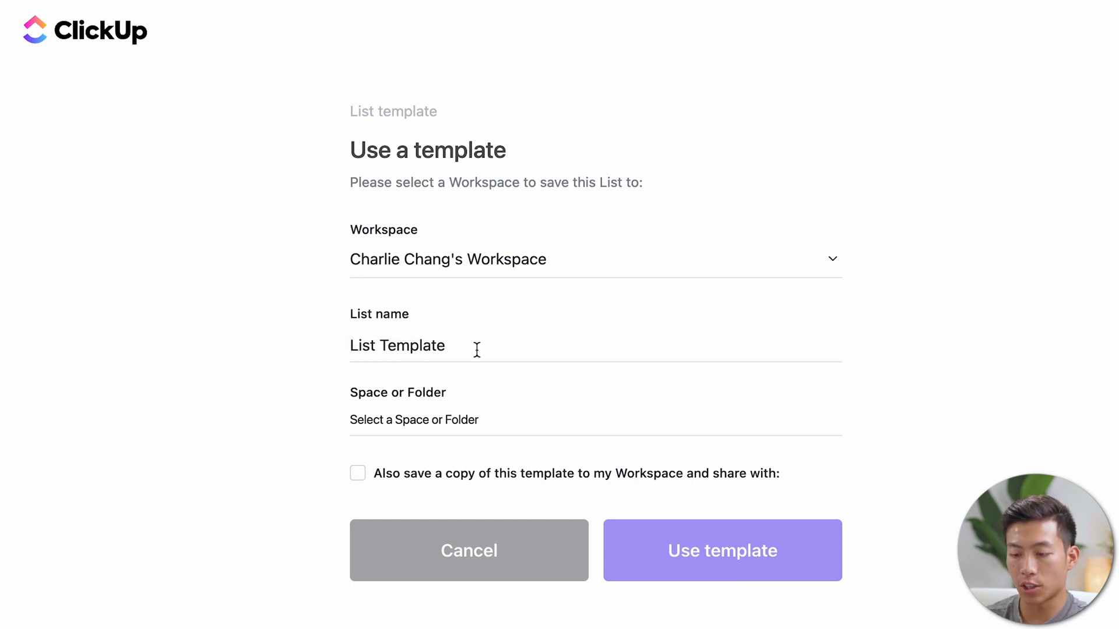
{"action": "type", "text": "Copy"}
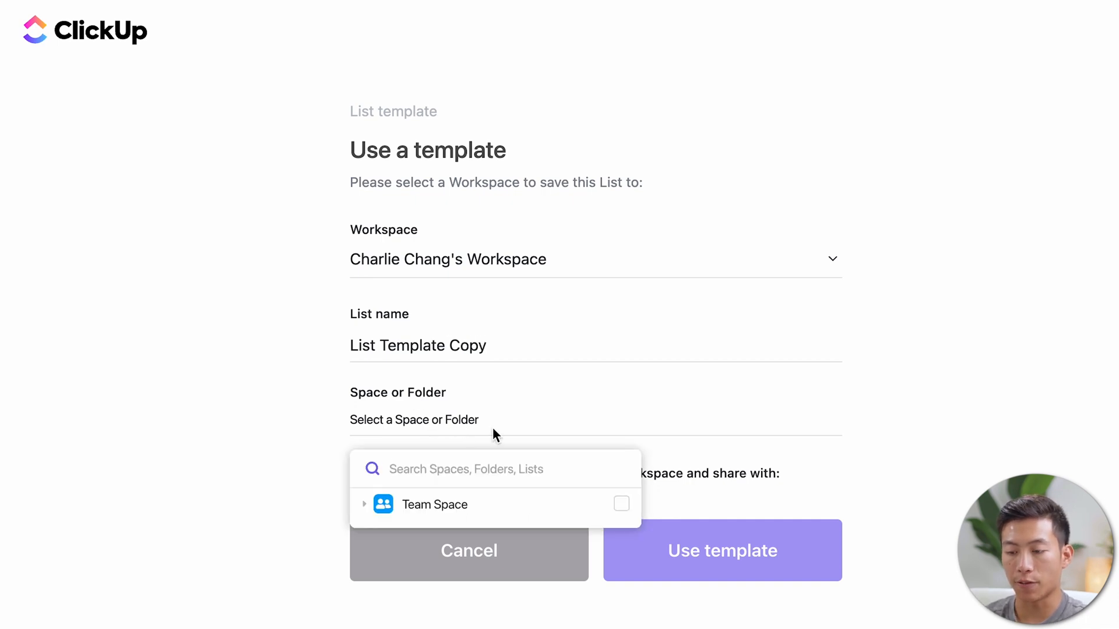
{"action": "left_click", "coordinate": [434, 505]}
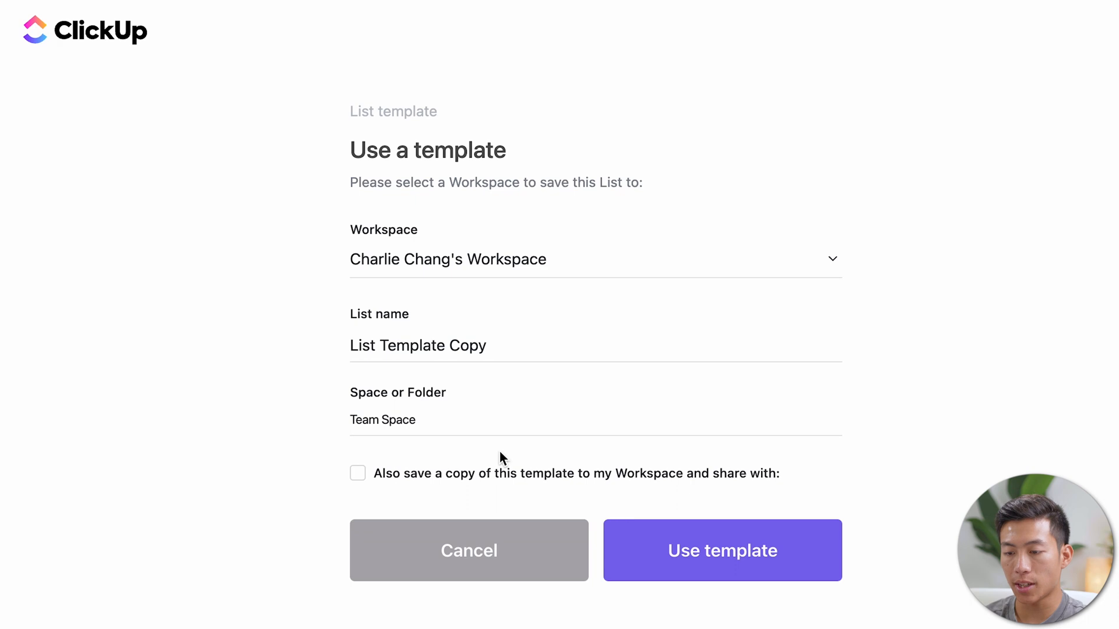
{"action": "left_click", "coordinate": [721, 551]}
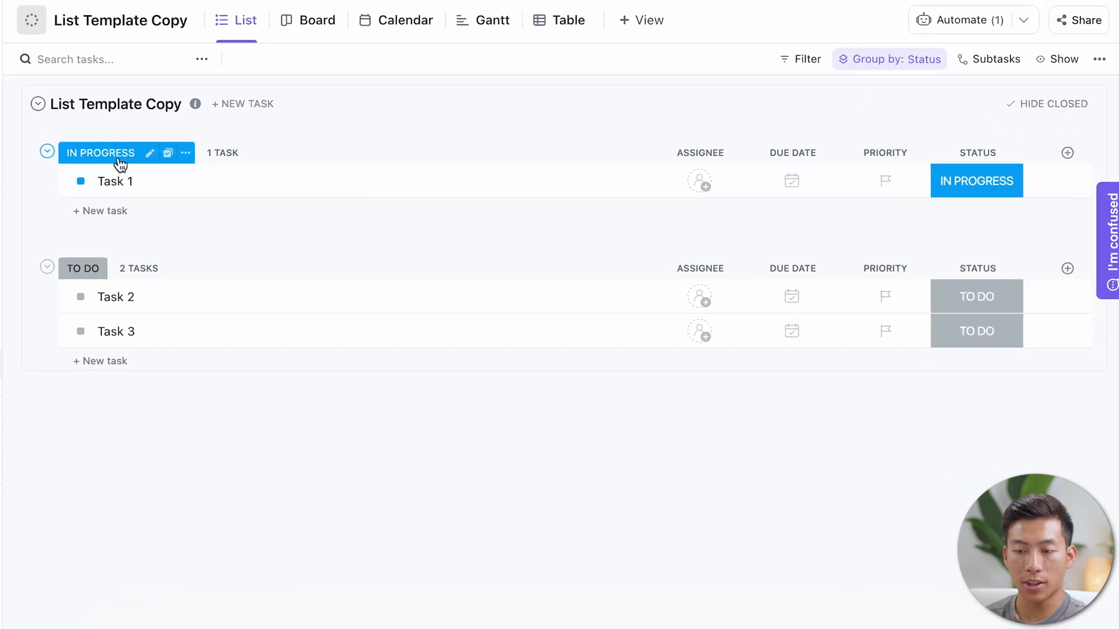
{"action": "left_click", "coordinate": [963, 20]}
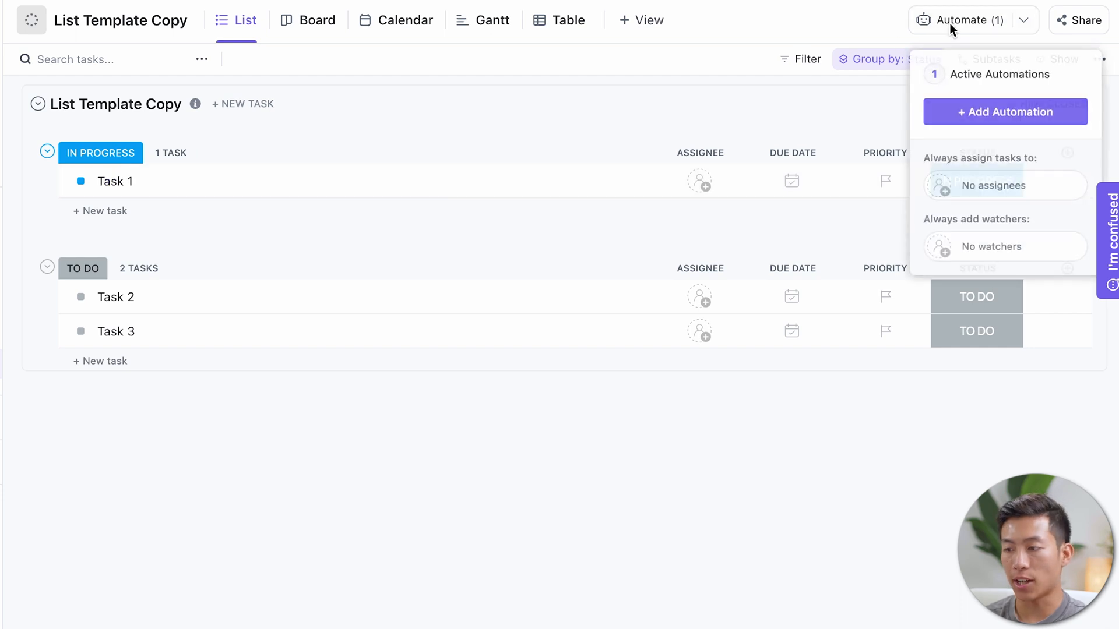
{"action": "left_click", "coordinate": [999, 75]}
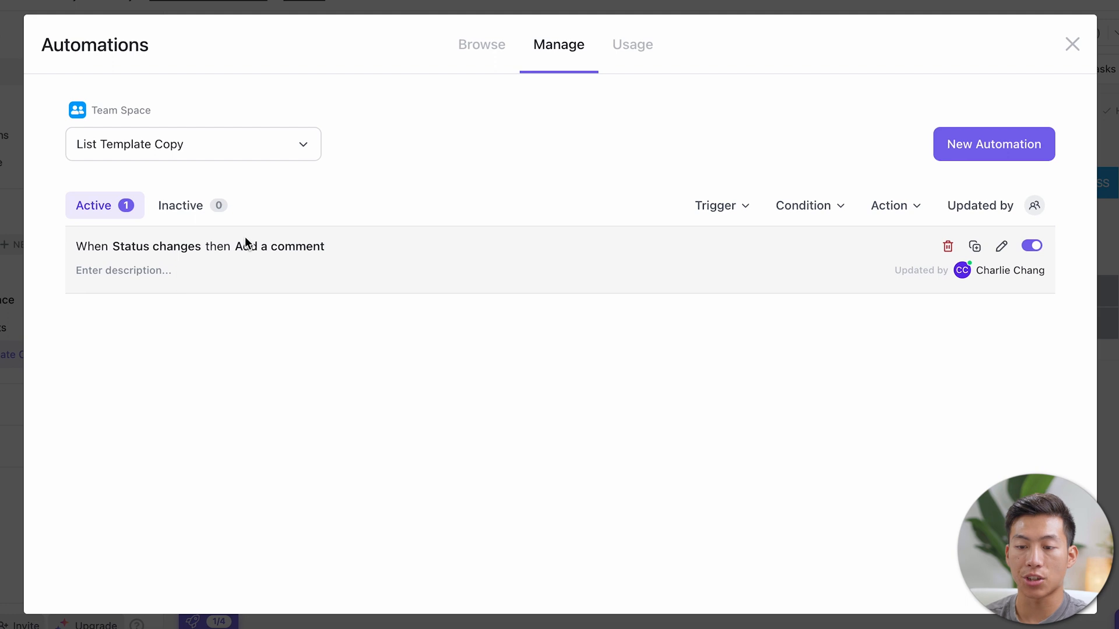
{"action": "left_click", "coordinate": [1071, 44]}
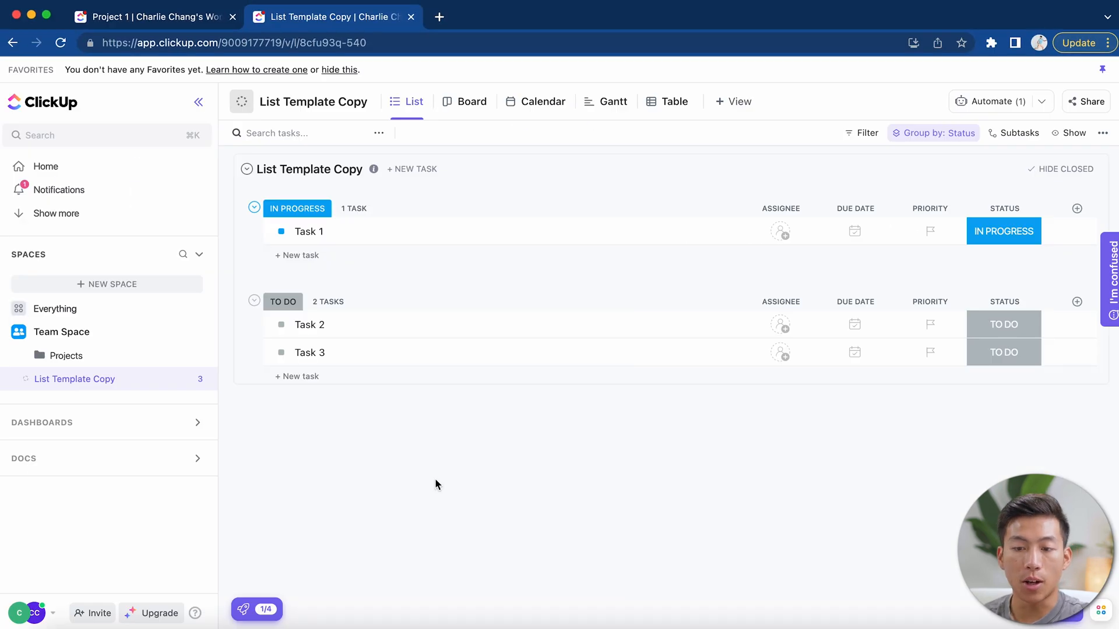